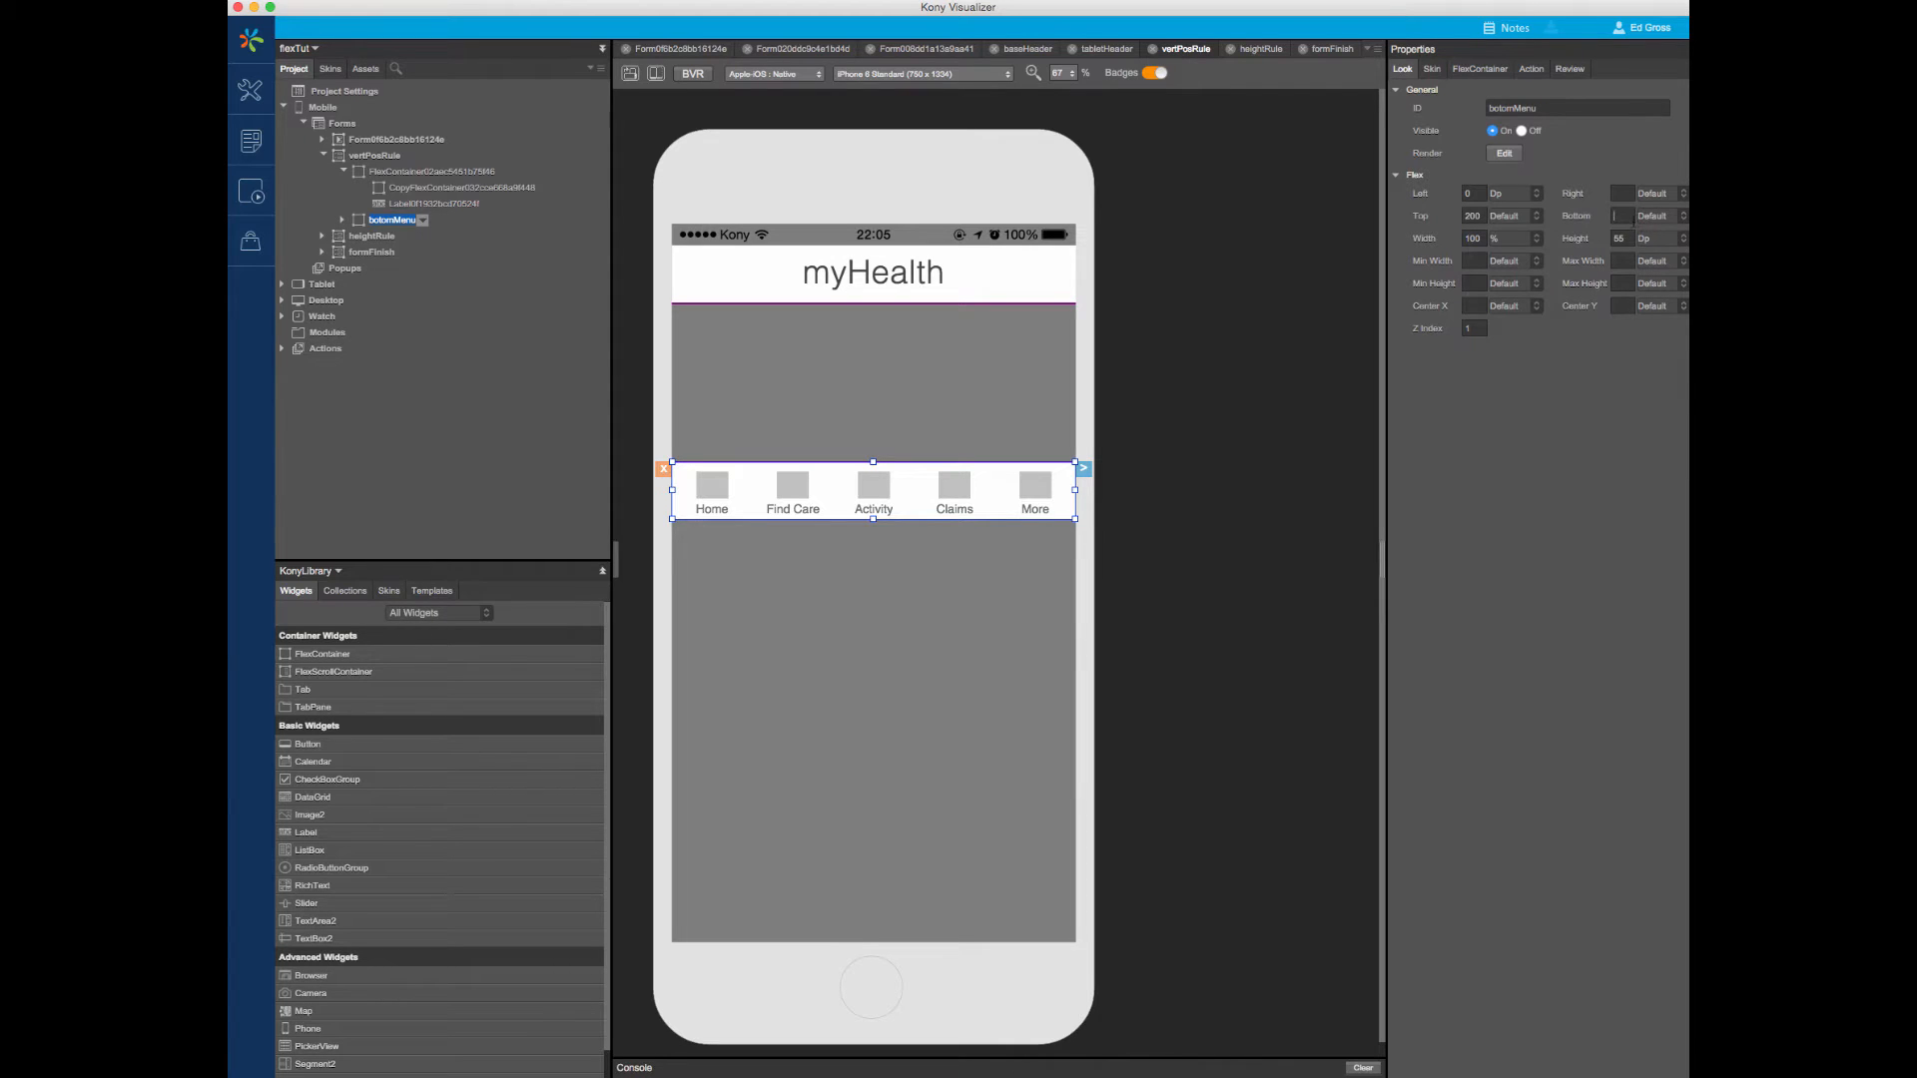
Step: Anchor bottomMenu to the form bottom with Top set to Default and Bottom 0 Dp
{"action": "left_click", "coordinate": [1656, 215]}
{"action": "type", "text": "0"}
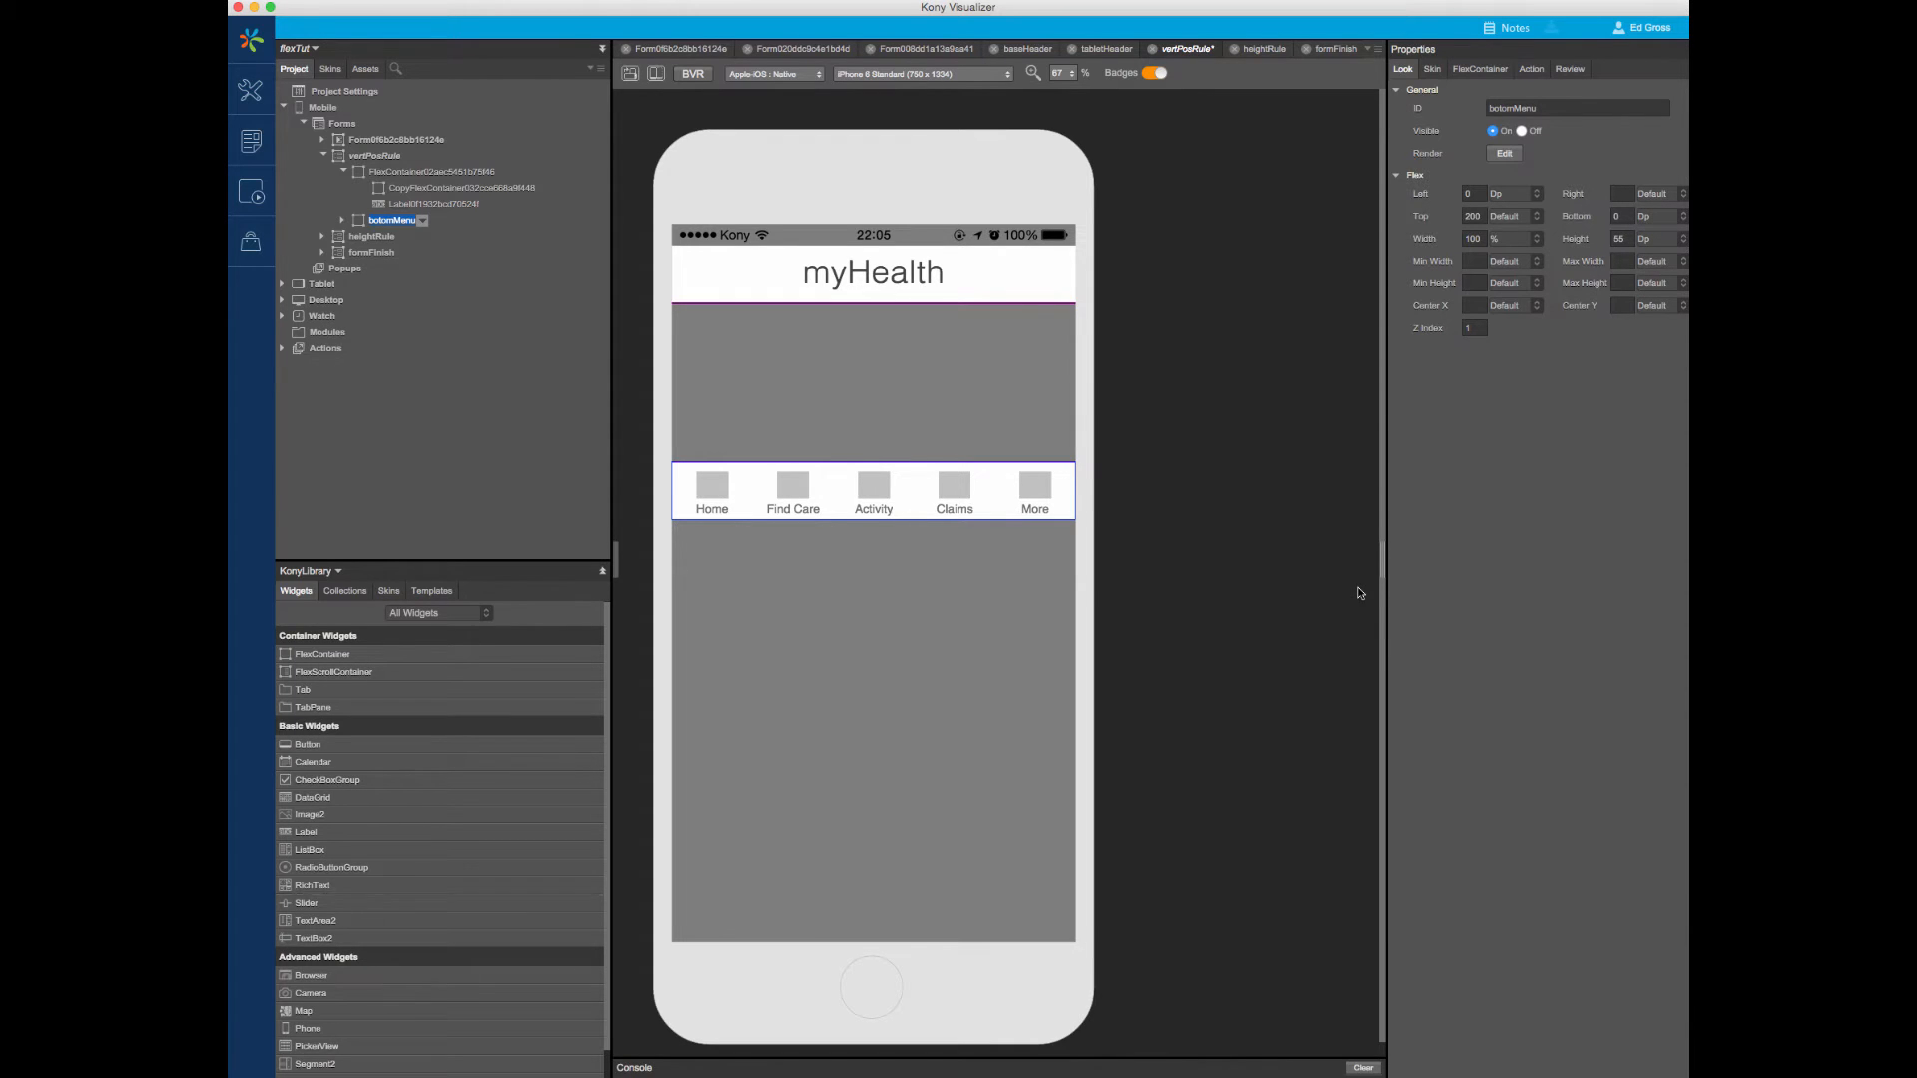
{"action": "left_click", "coordinate": [873, 491]}
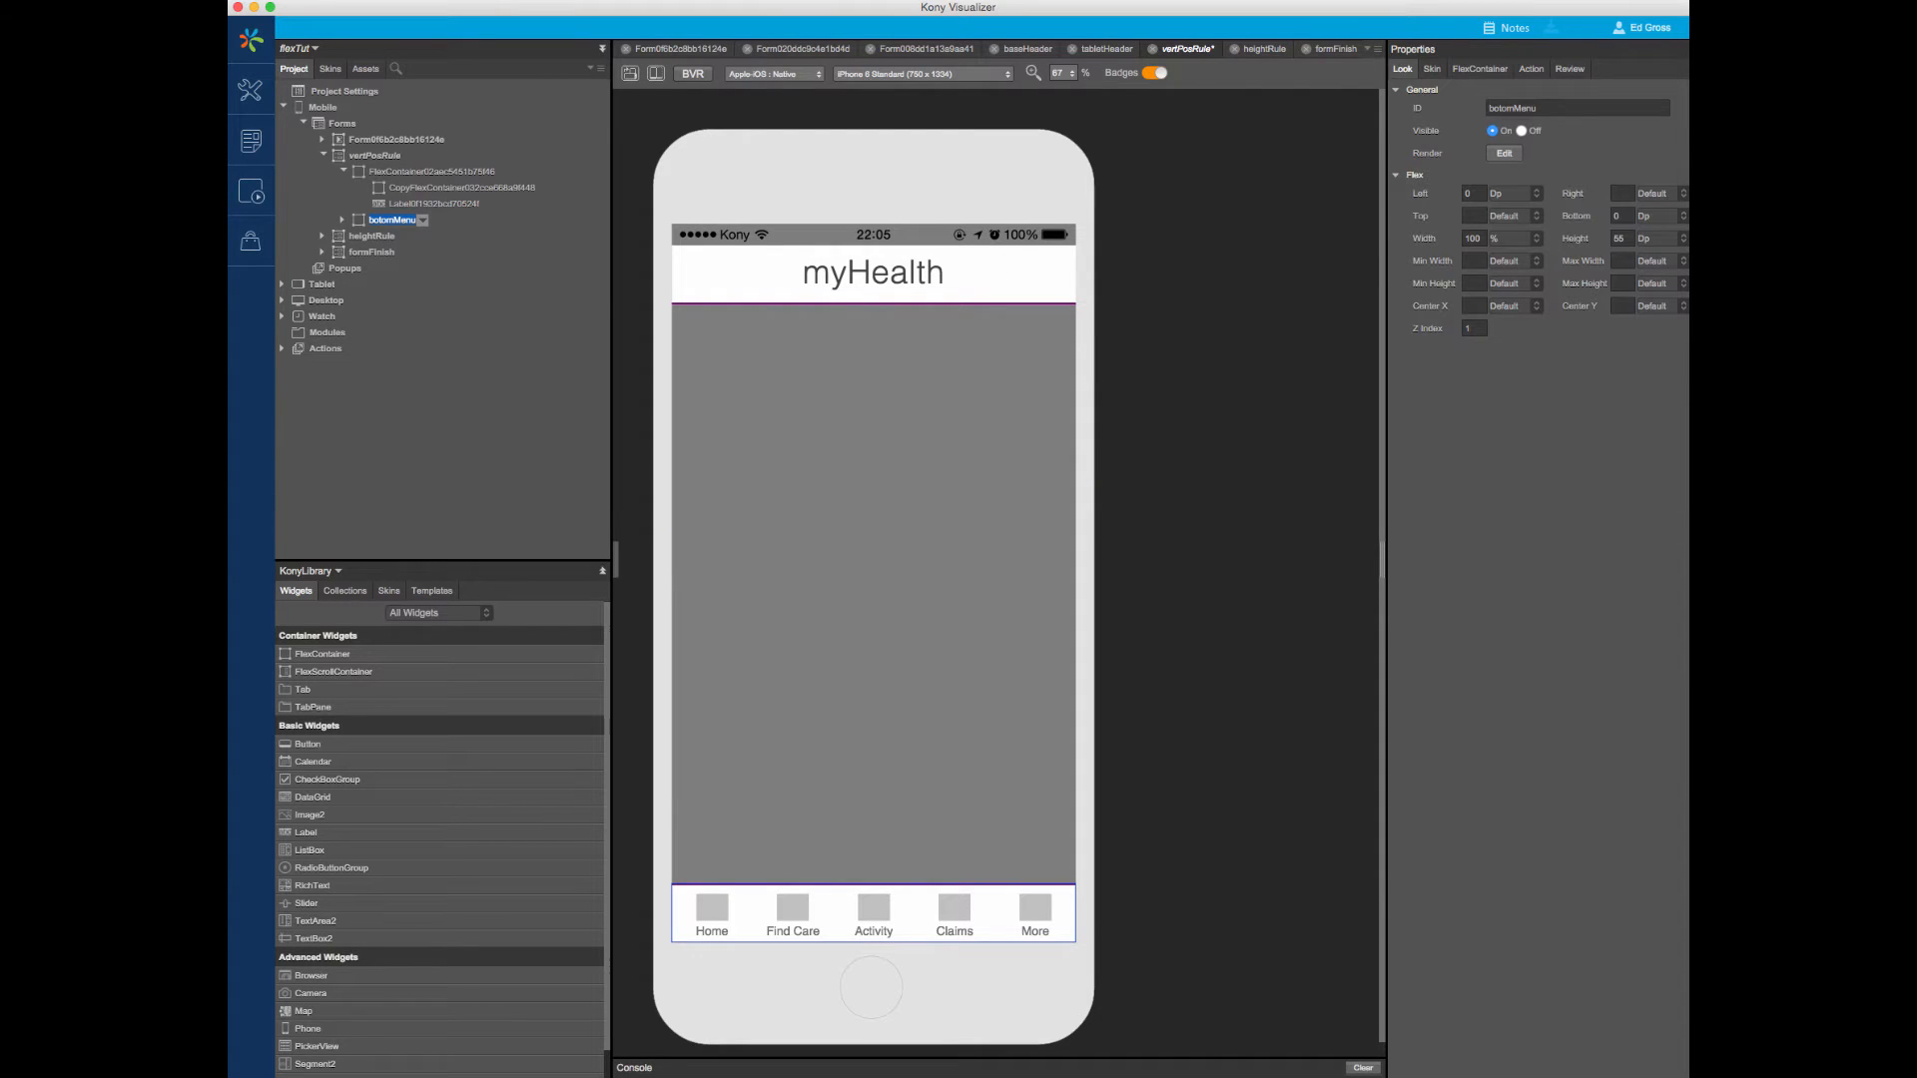
{"action": "mouse_move", "coordinate": [1169, 230]}
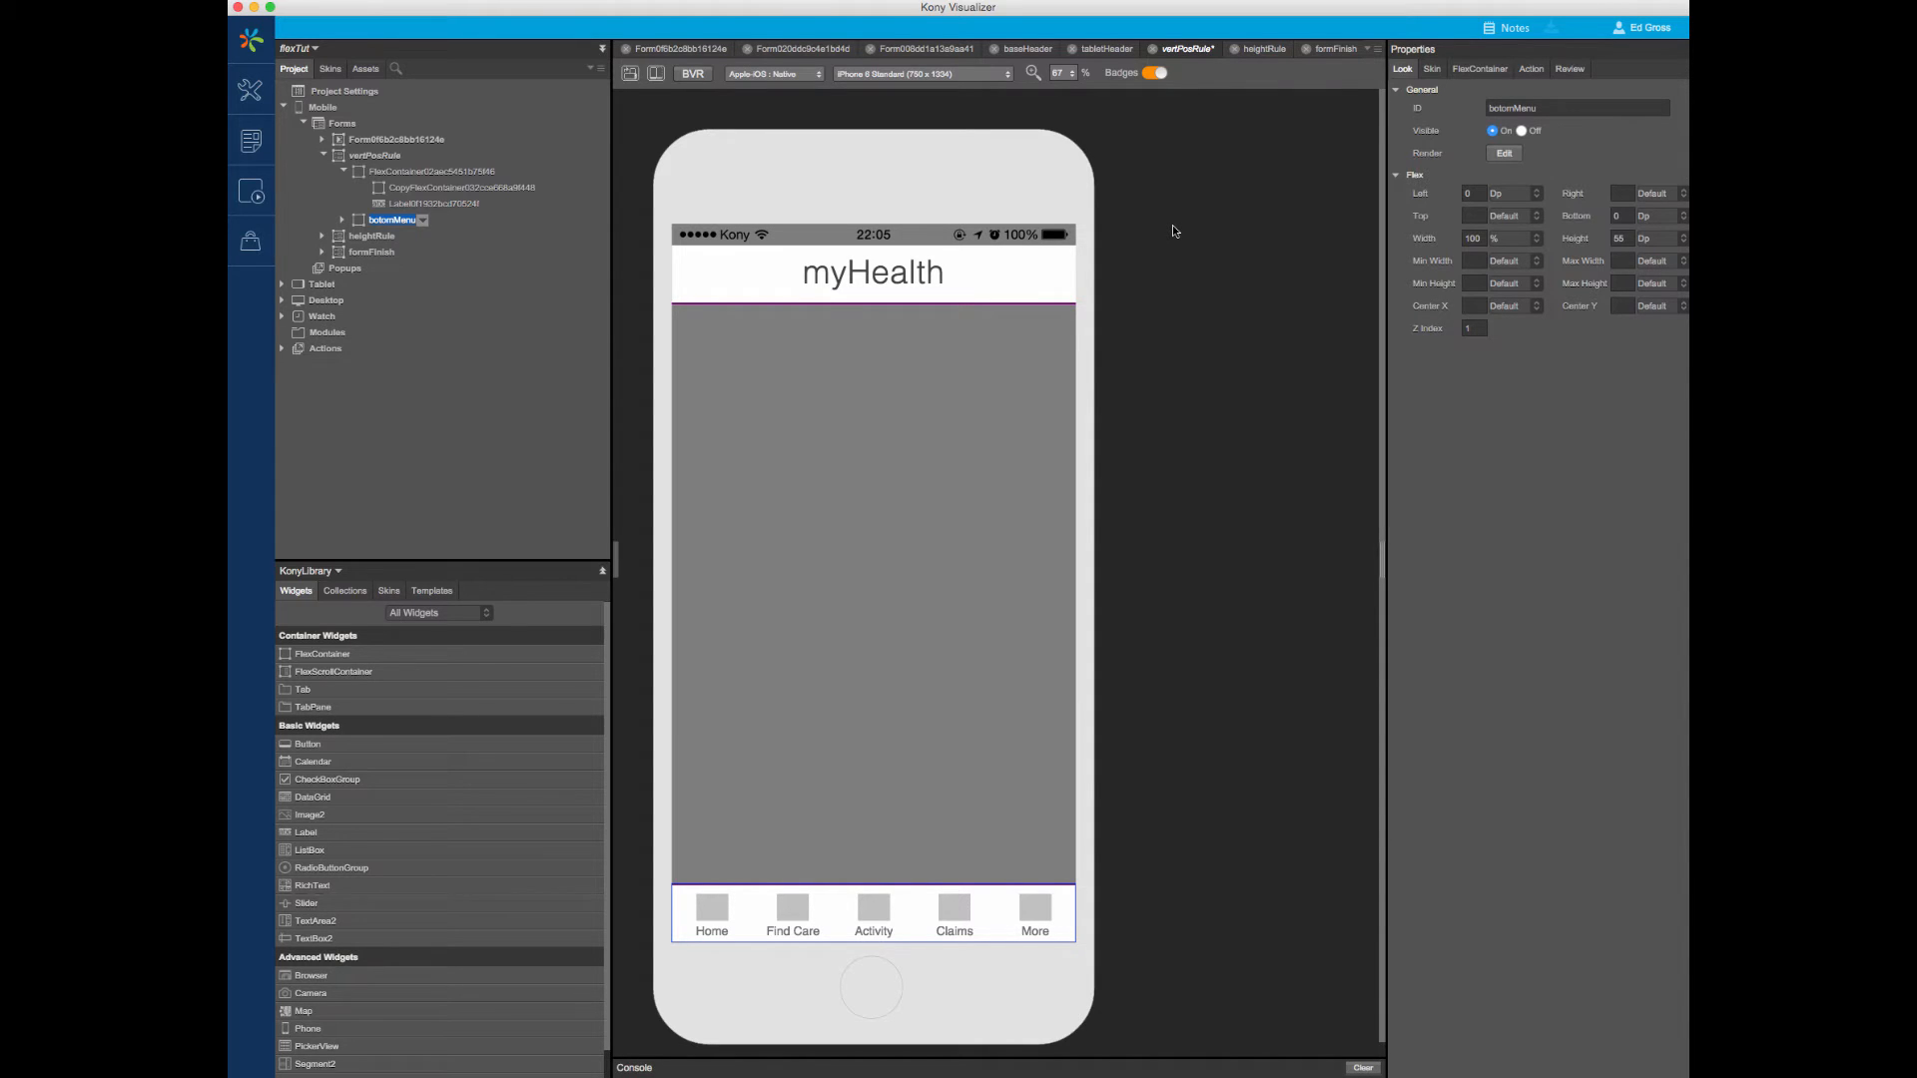
{"action": "left_click", "coordinate": [1259, 48]}
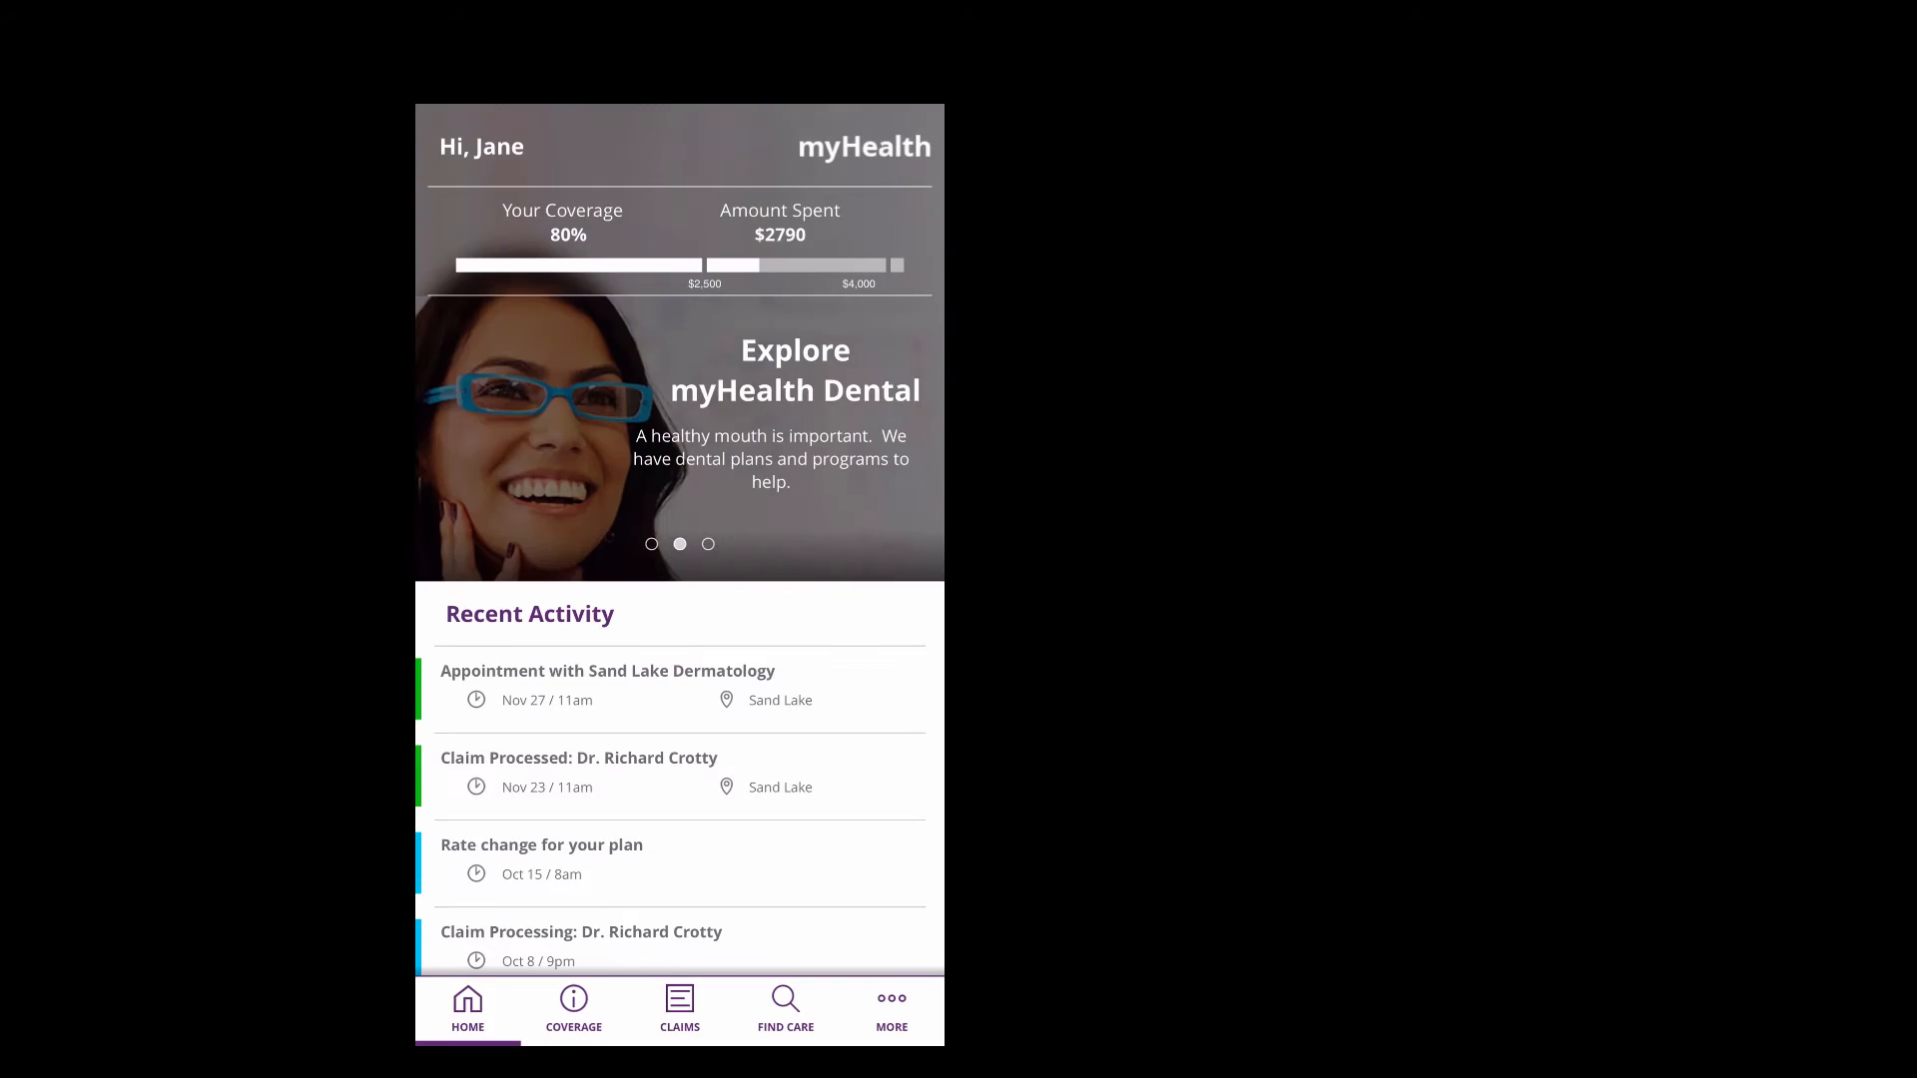
{"action": "left_click", "coordinate": [892, 1008]}
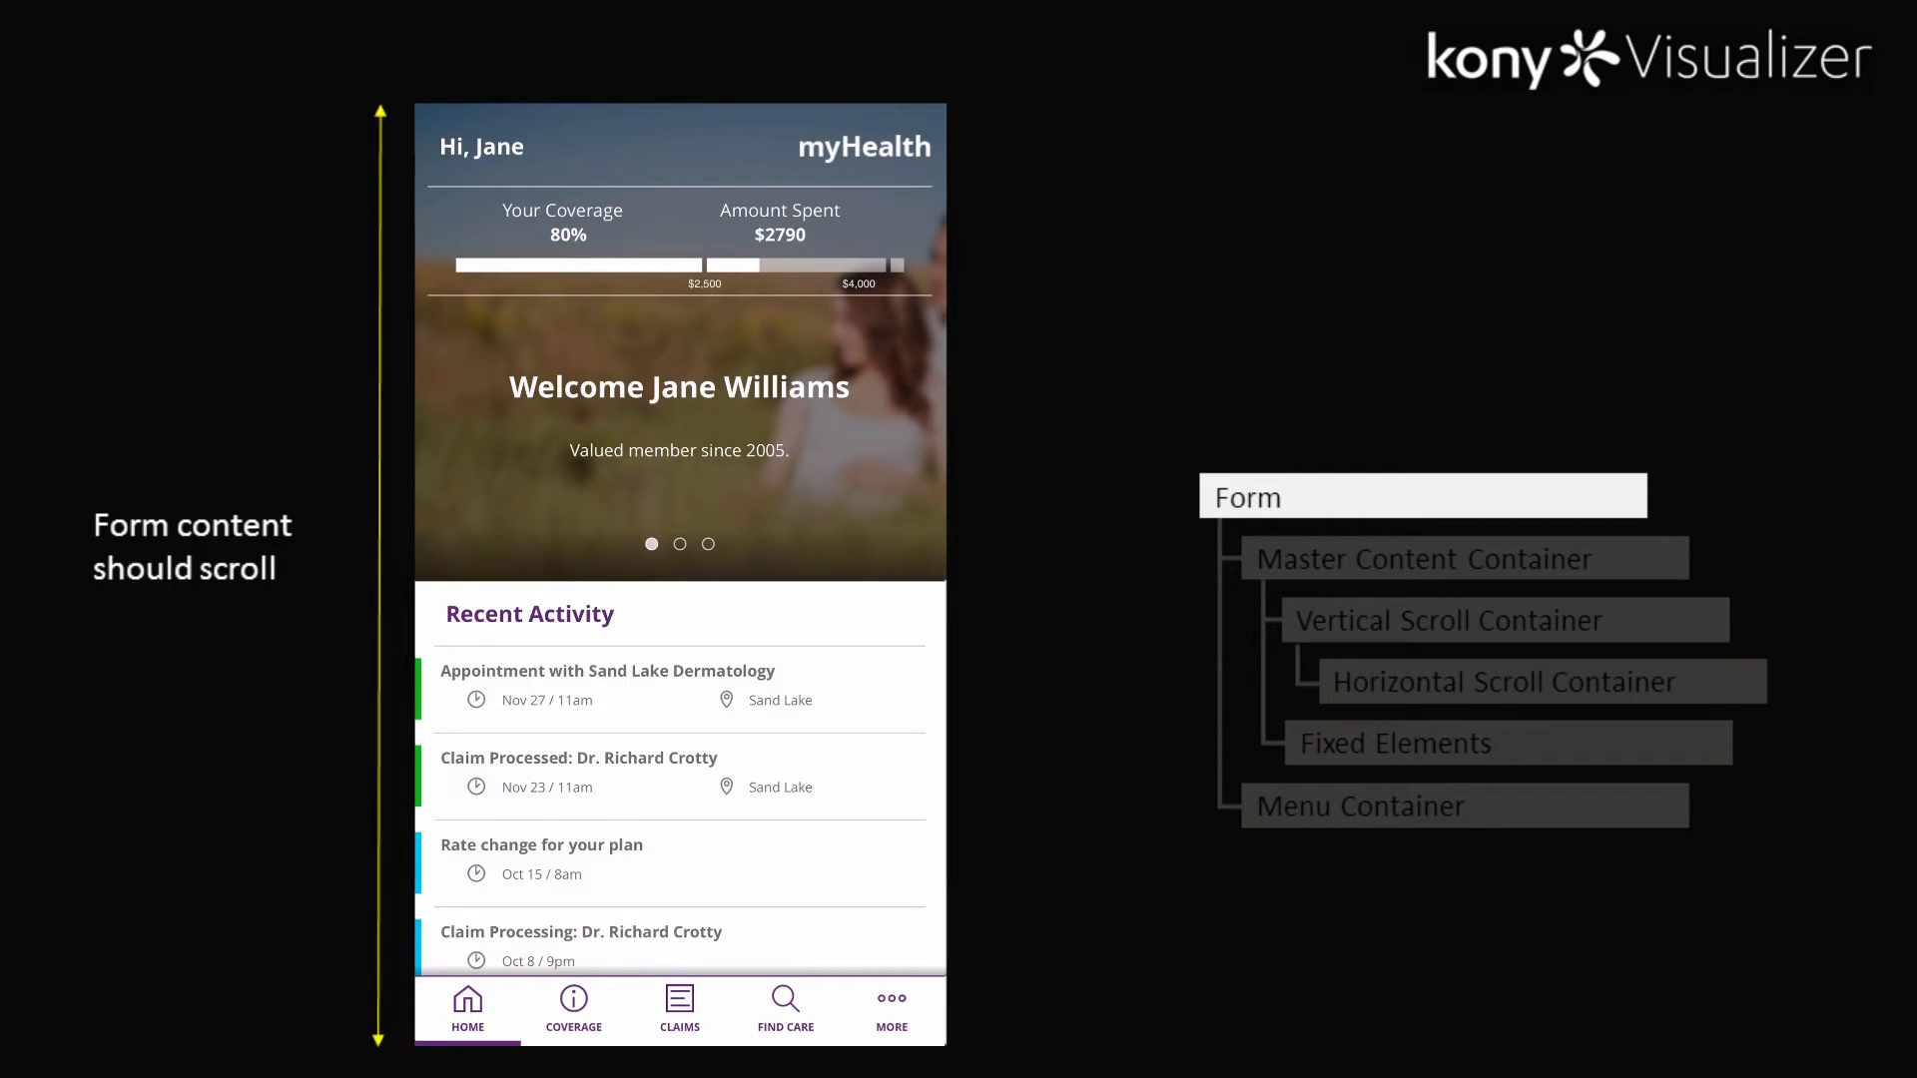
{"action": "scroll", "scroll_direction": "down", "scroll_amount": 3}
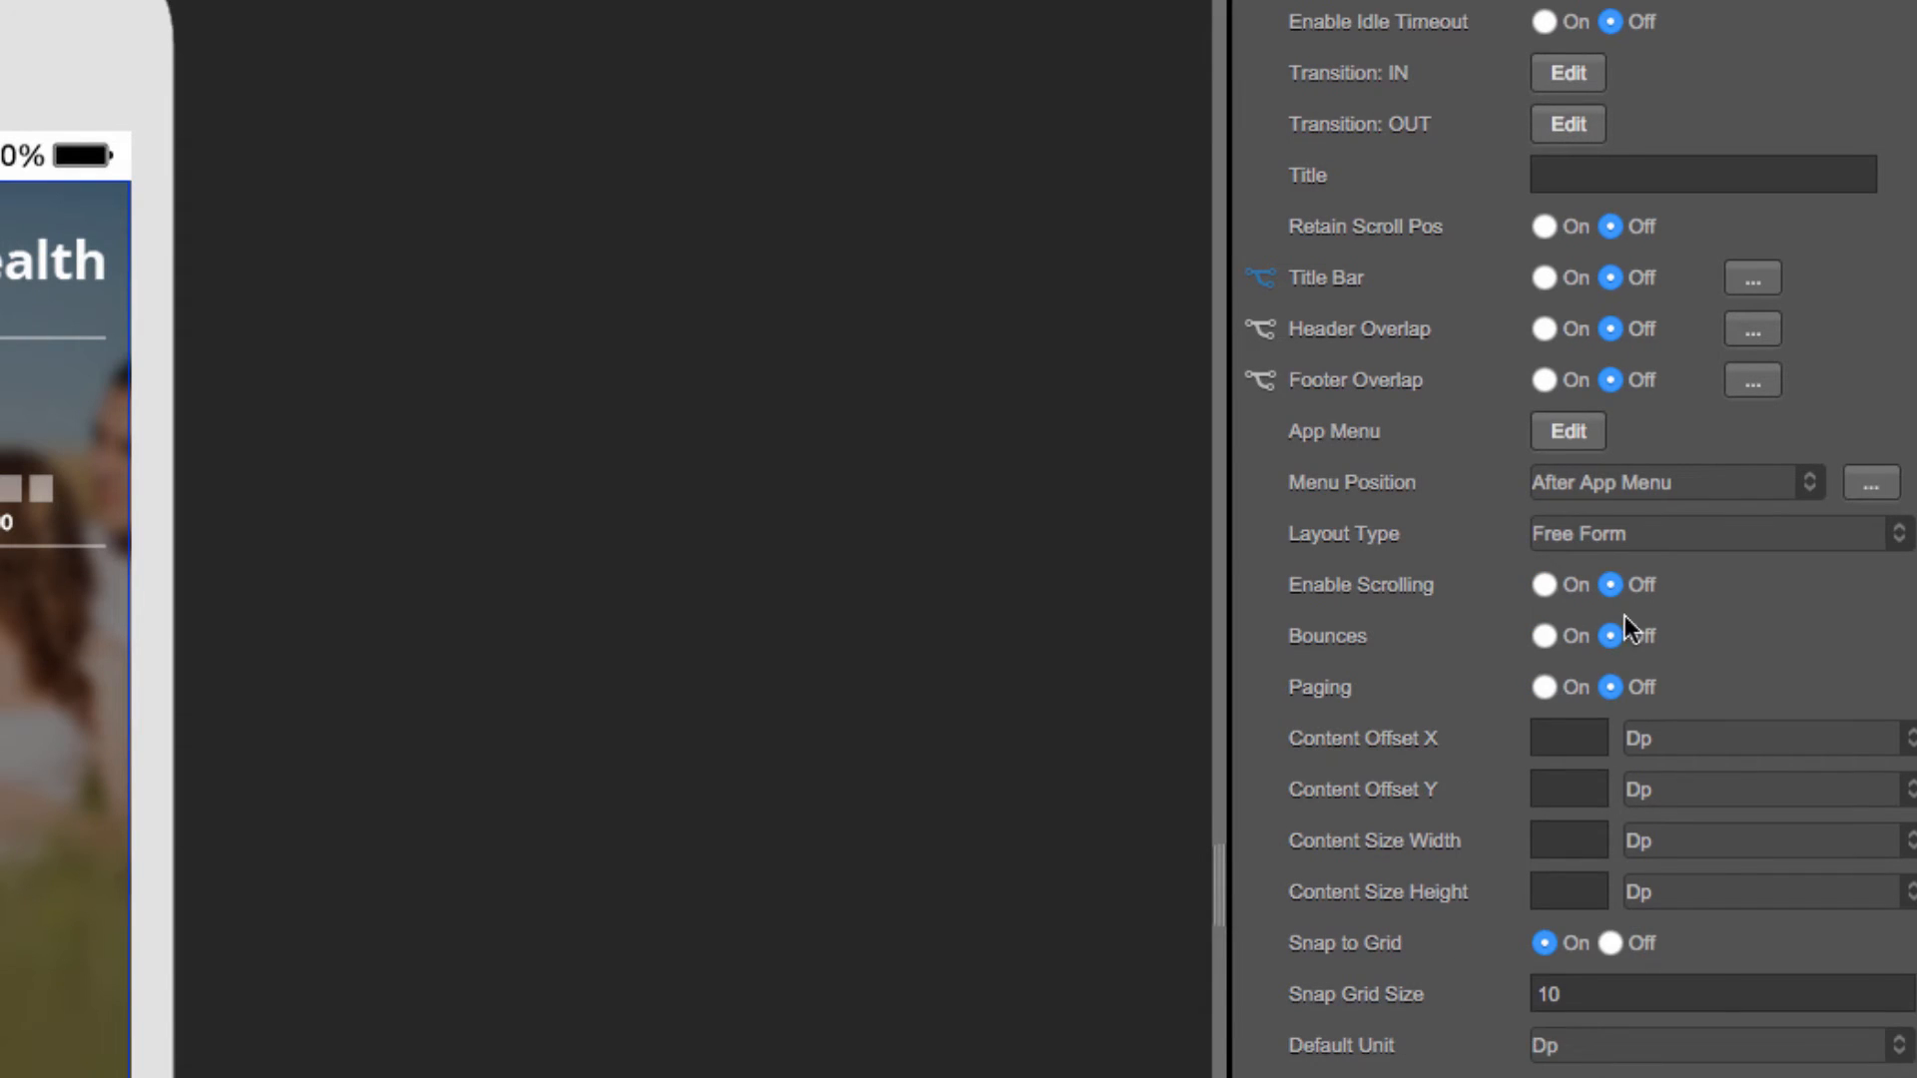
{"action": "mouse_move", "coordinate": [1627, 642]}
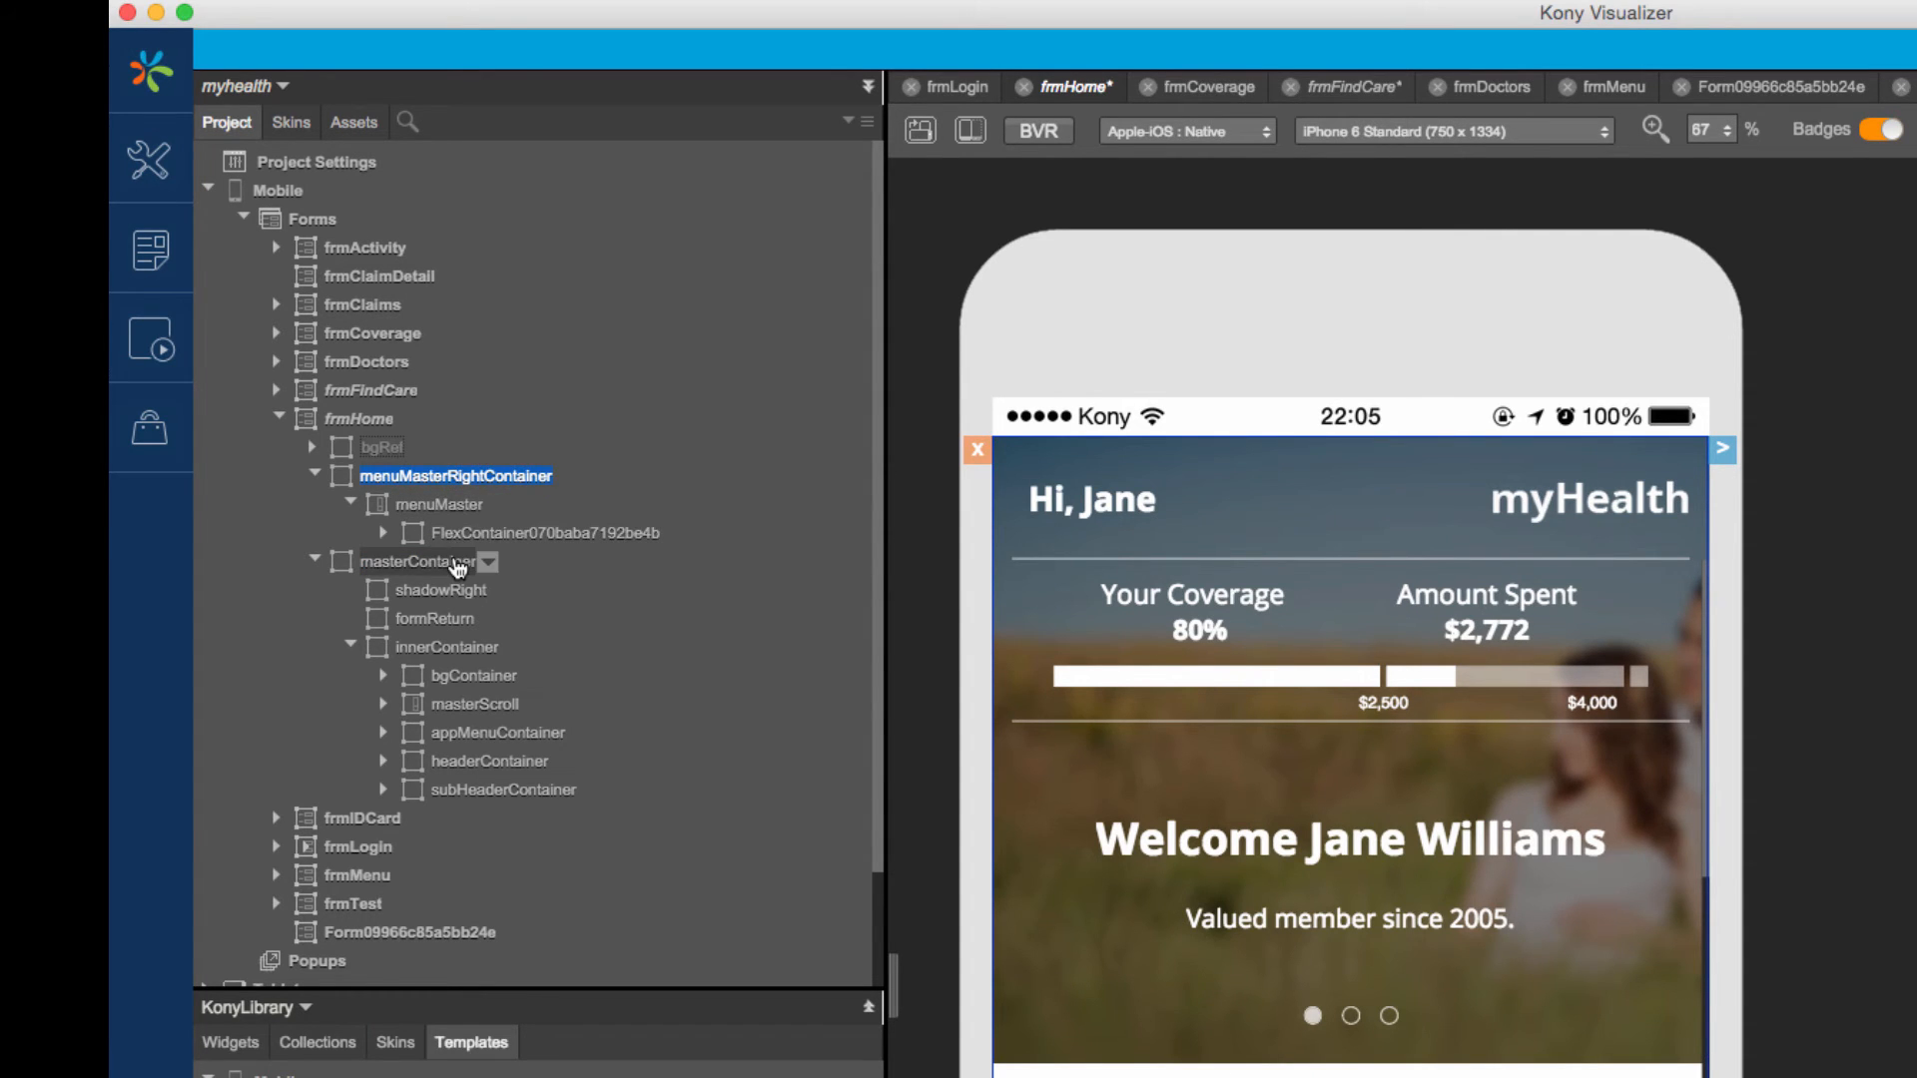
Step: Select masterContainer to inspect the inner container holding masterScroll and the header containers
{"action": "left_click", "coordinate": [420, 561]}
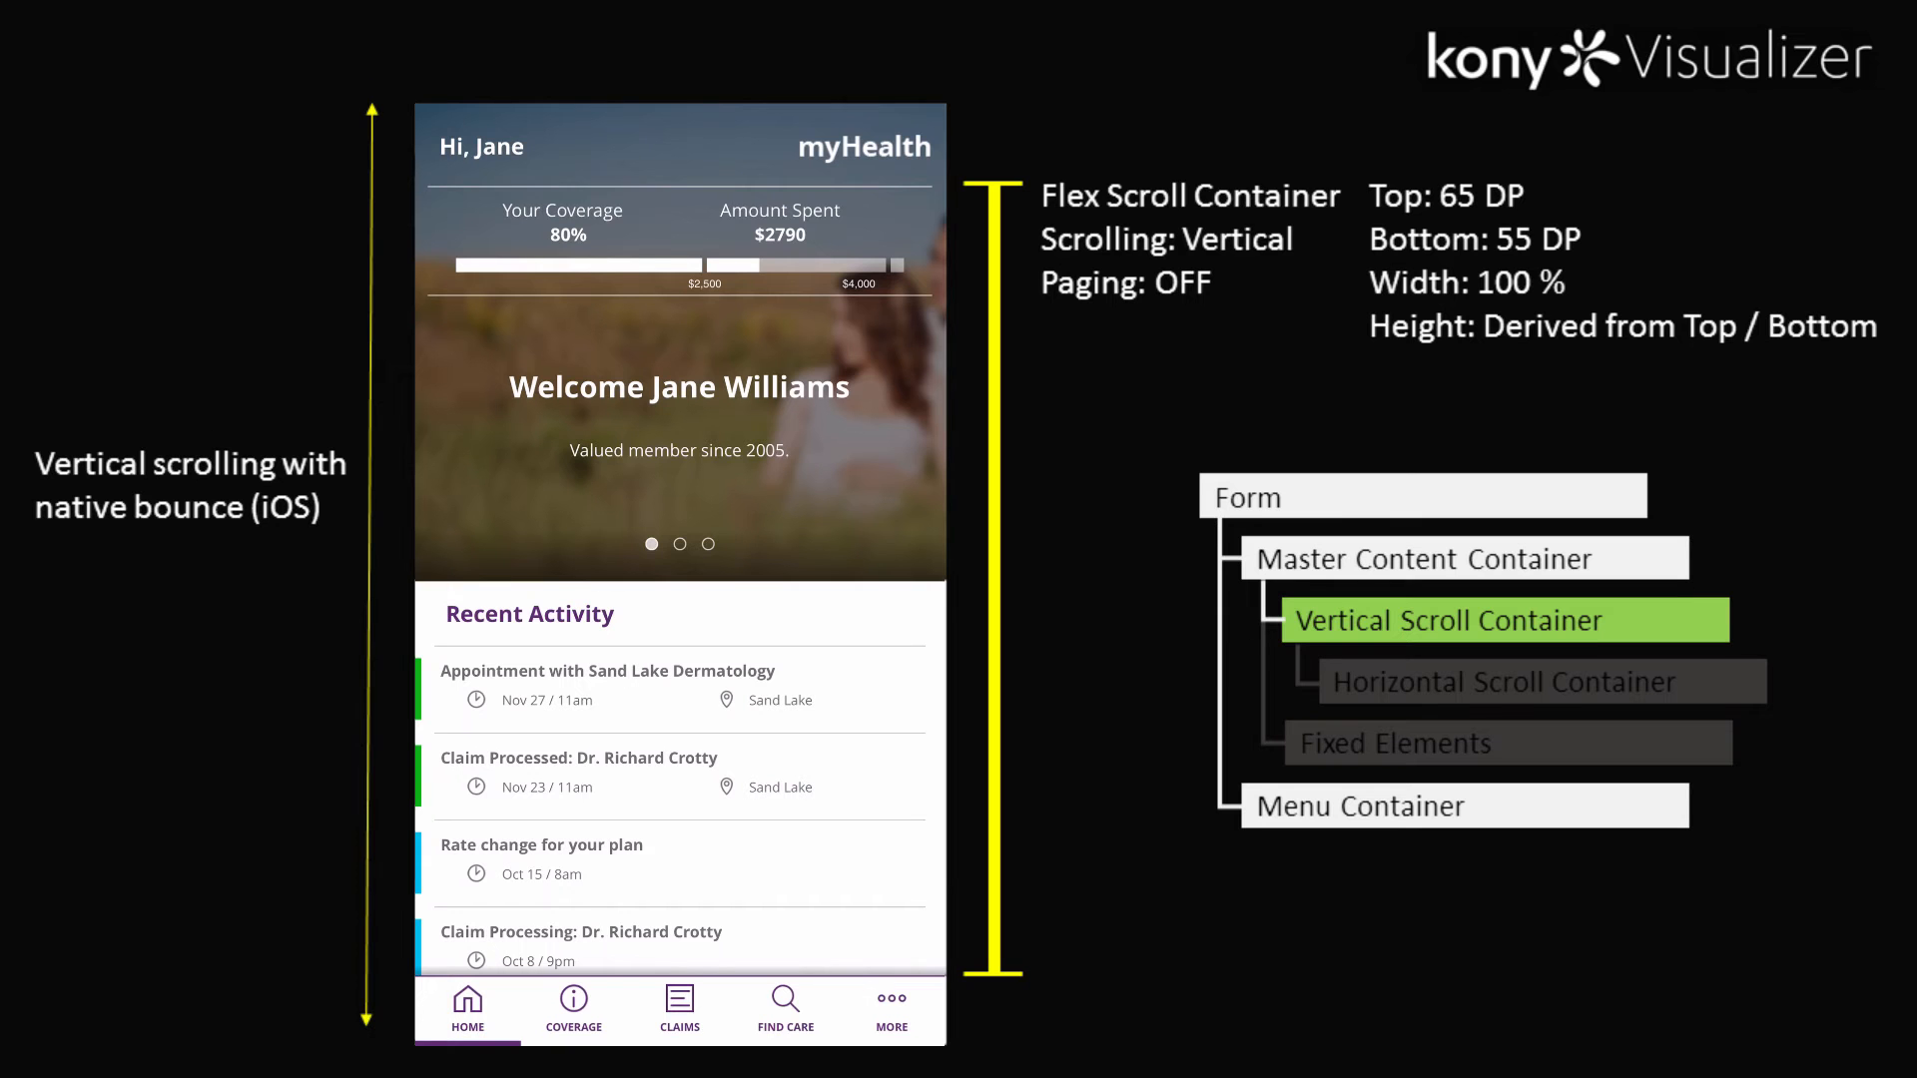
Step: Review masterScroll's Top 65 Dp, Bottom 55 Dp, 100% width and its scrolling settings
{"action": "scroll", "scroll_direction": "down", "scroll_amount": 3}
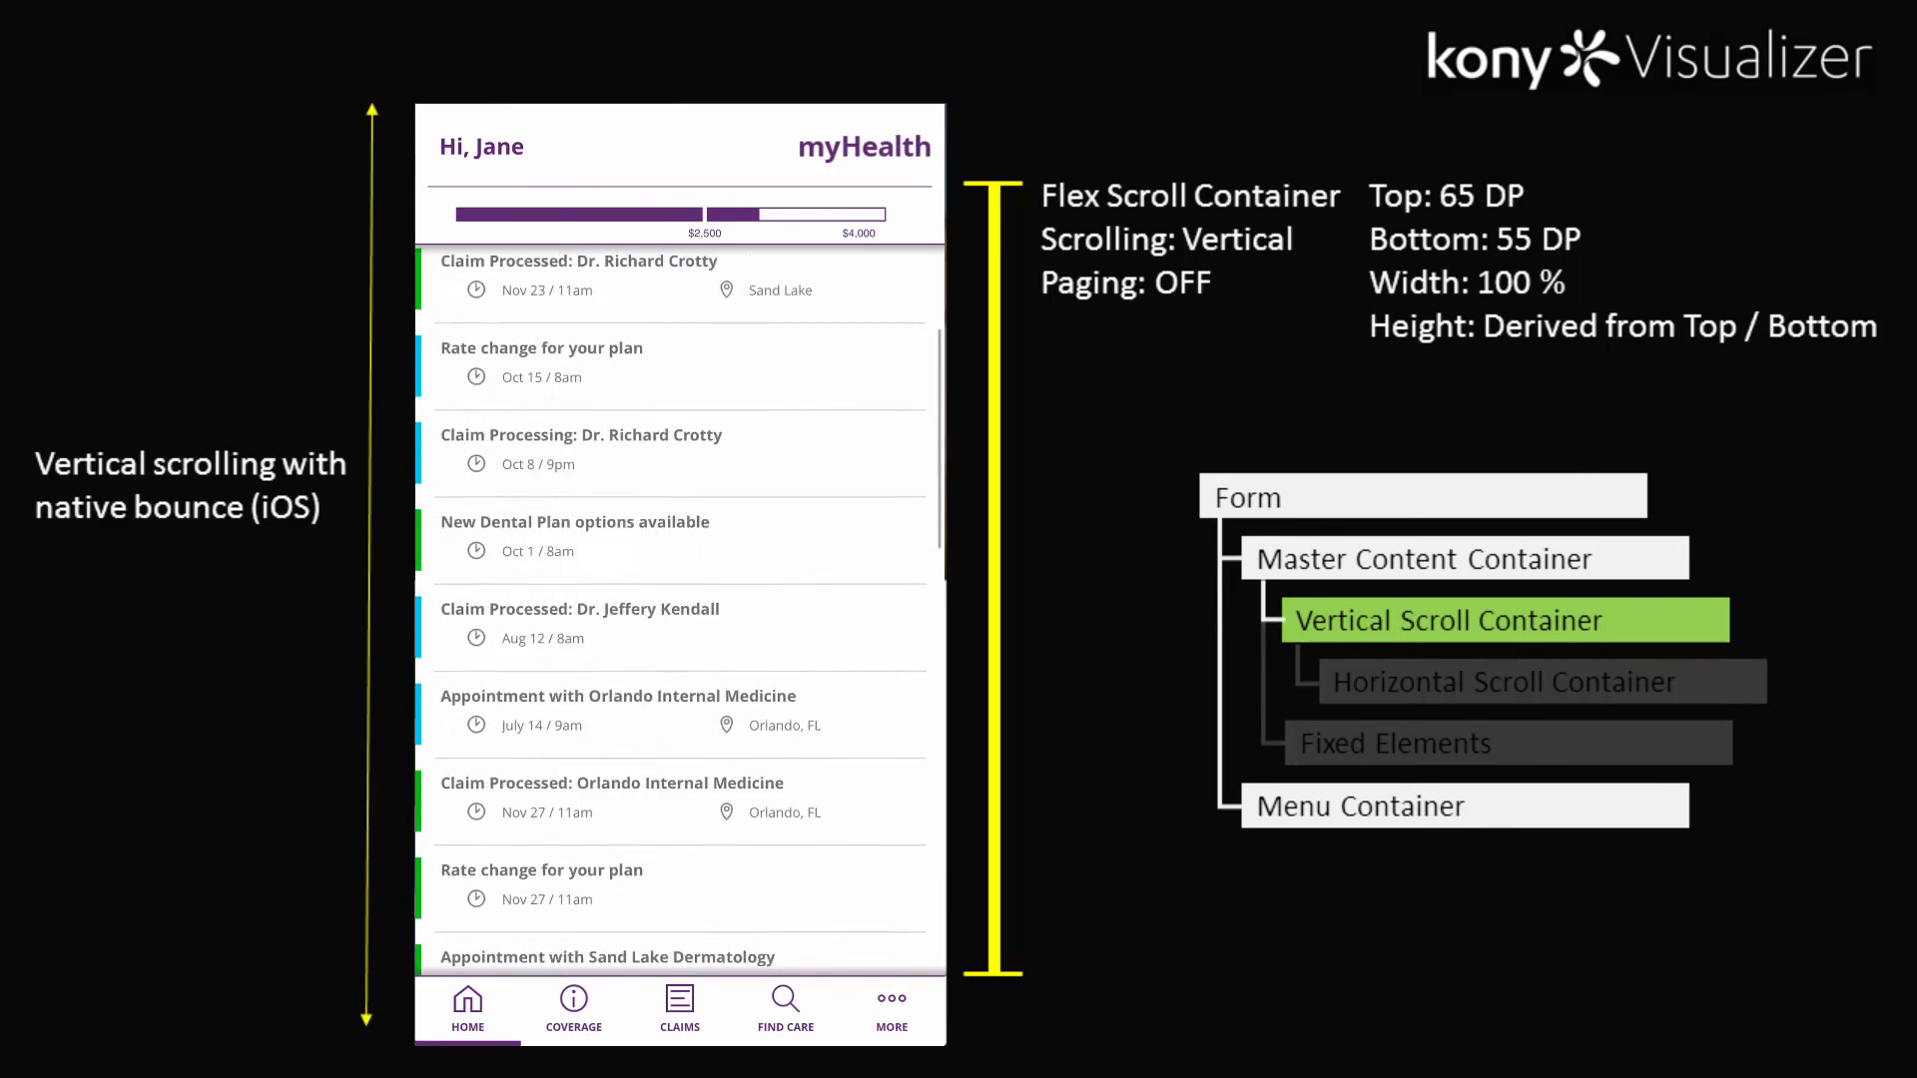
{"action": "scroll", "scroll_direction": "down", "scroll_amount": 3}
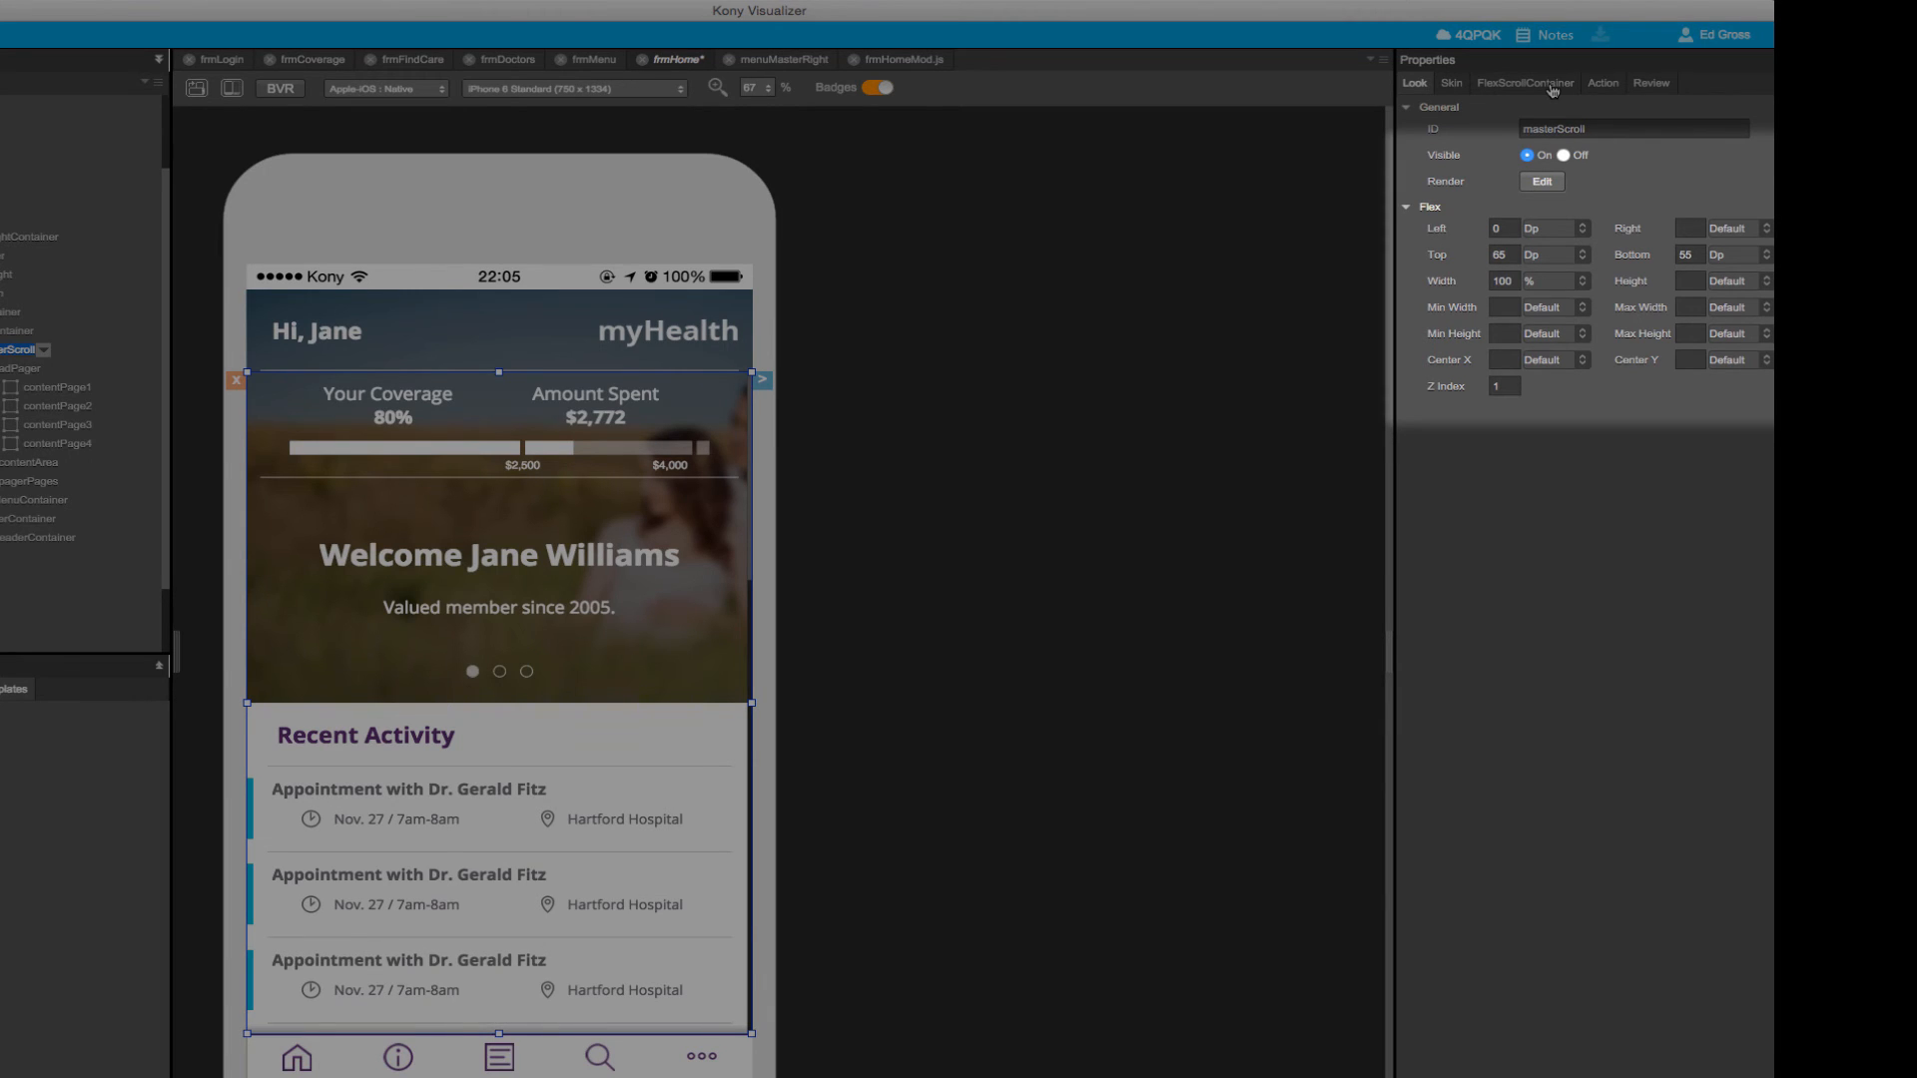
{"action": "left_click", "coordinate": [1522, 81]}
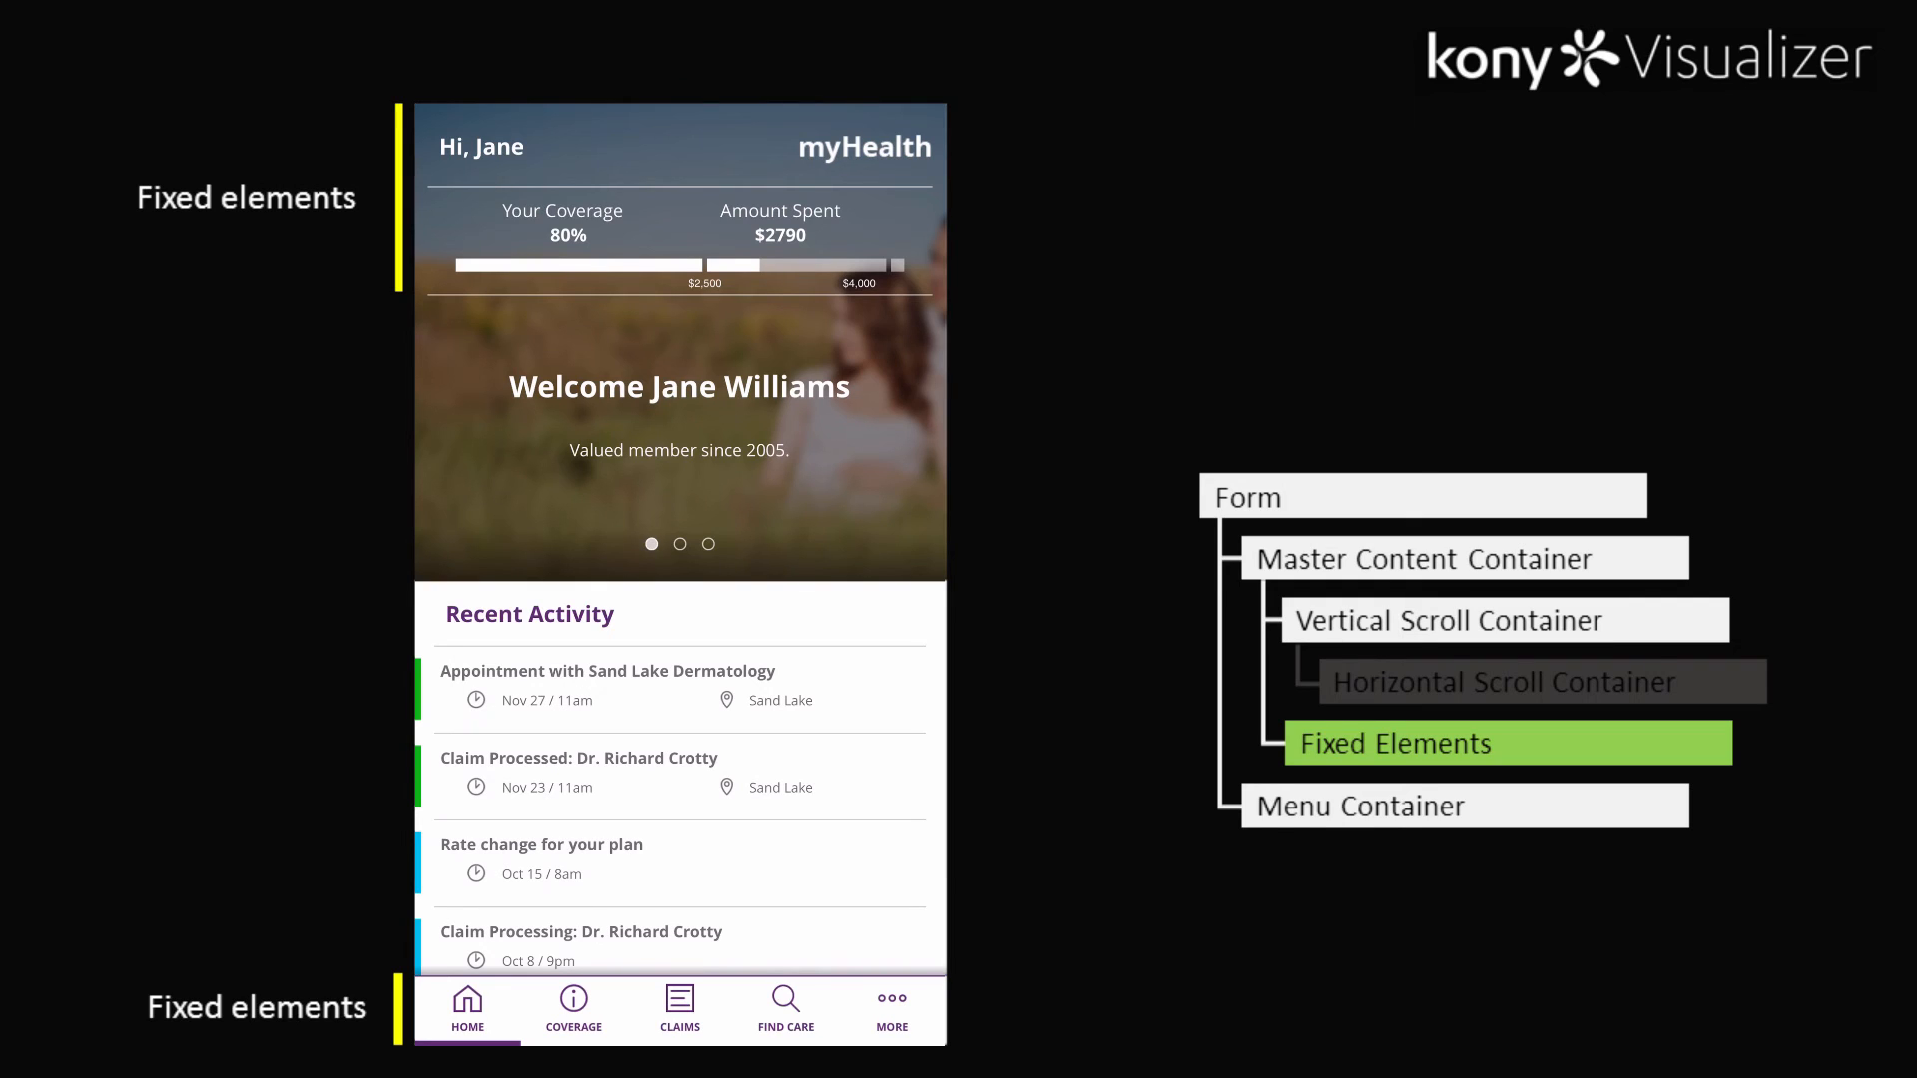
Step: Inspect headerContainer and subHeaderContainer's Top 65 Dp, Height 85 Dp, Z Index 30 layout
{"action": "scroll", "scroll_direction": "down", "scroll_amount": 3}
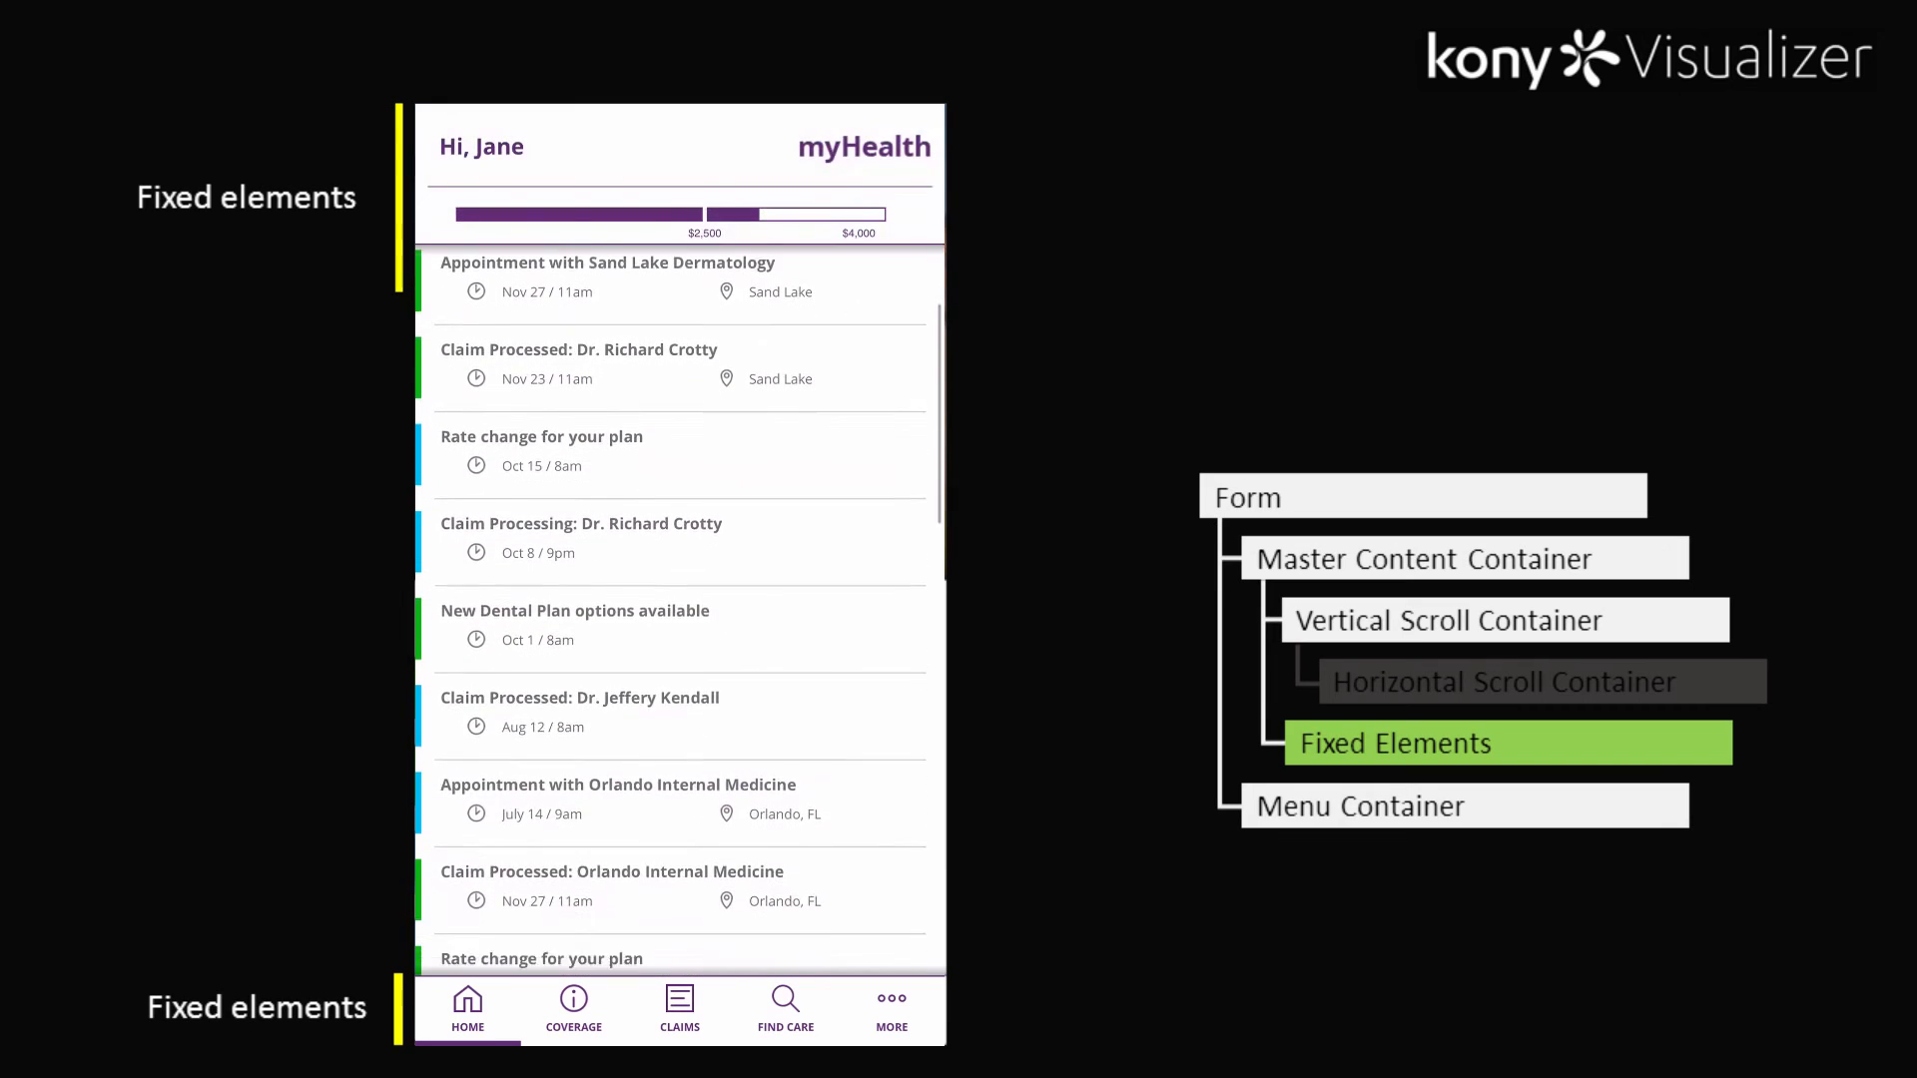
{"action": "scroll", "scroll_direction": "down", "scroll_amount": 3}
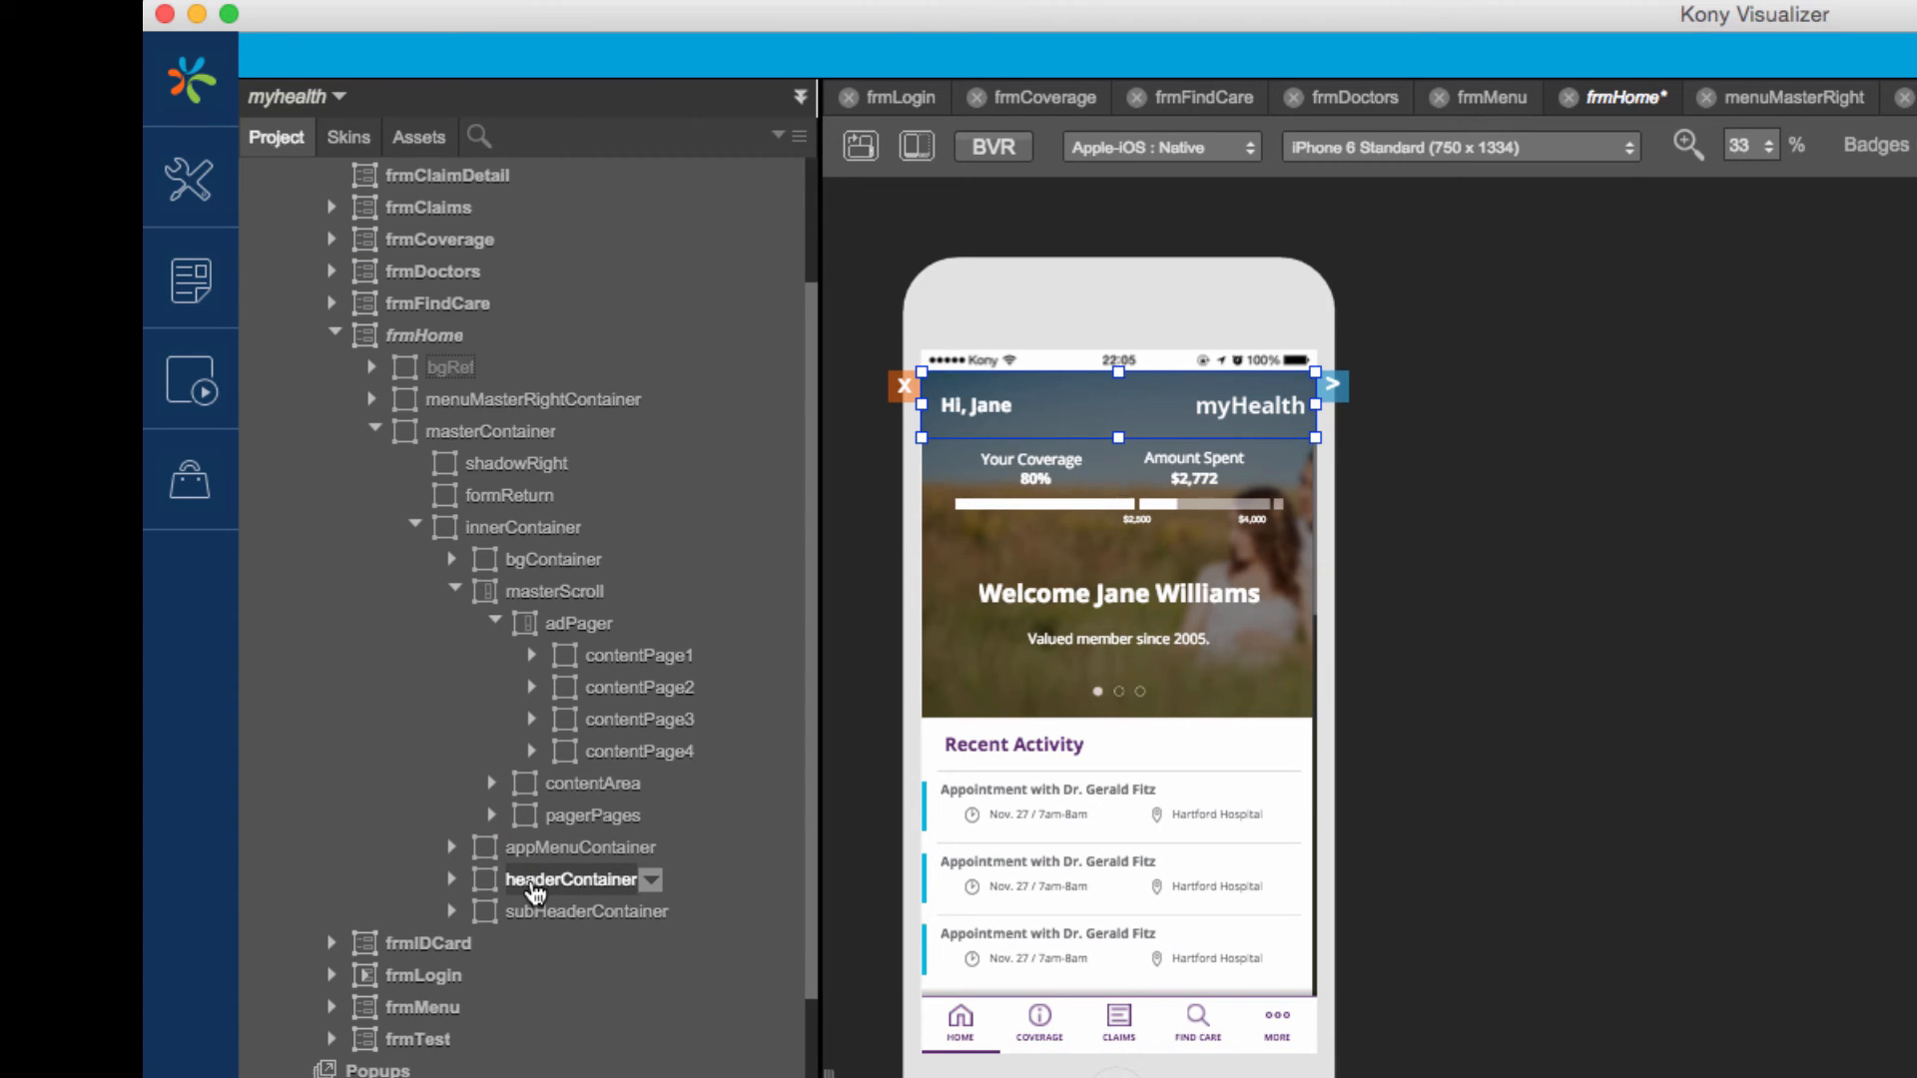
{"action": "left_click", "coordinate": [587, 911]}
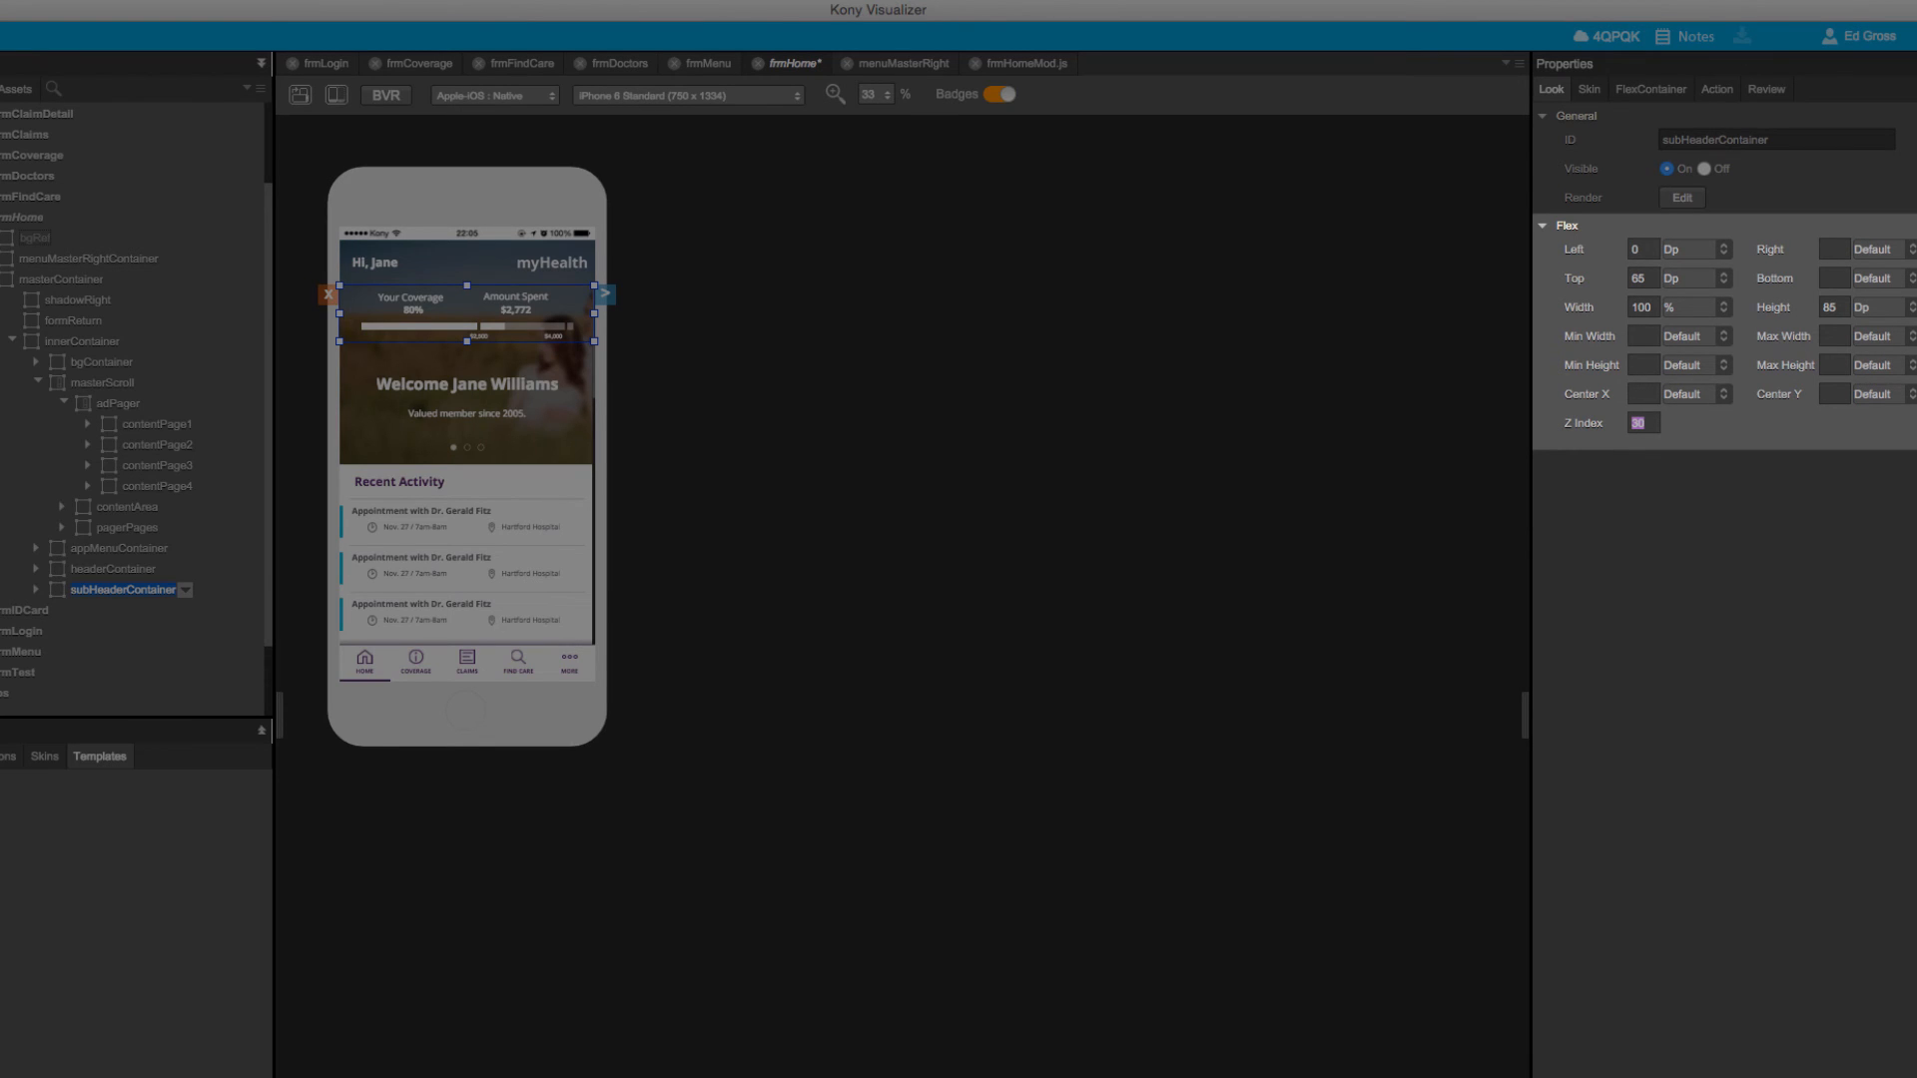
{"action": "mouse_move", "coordinate": [1626, 15]}
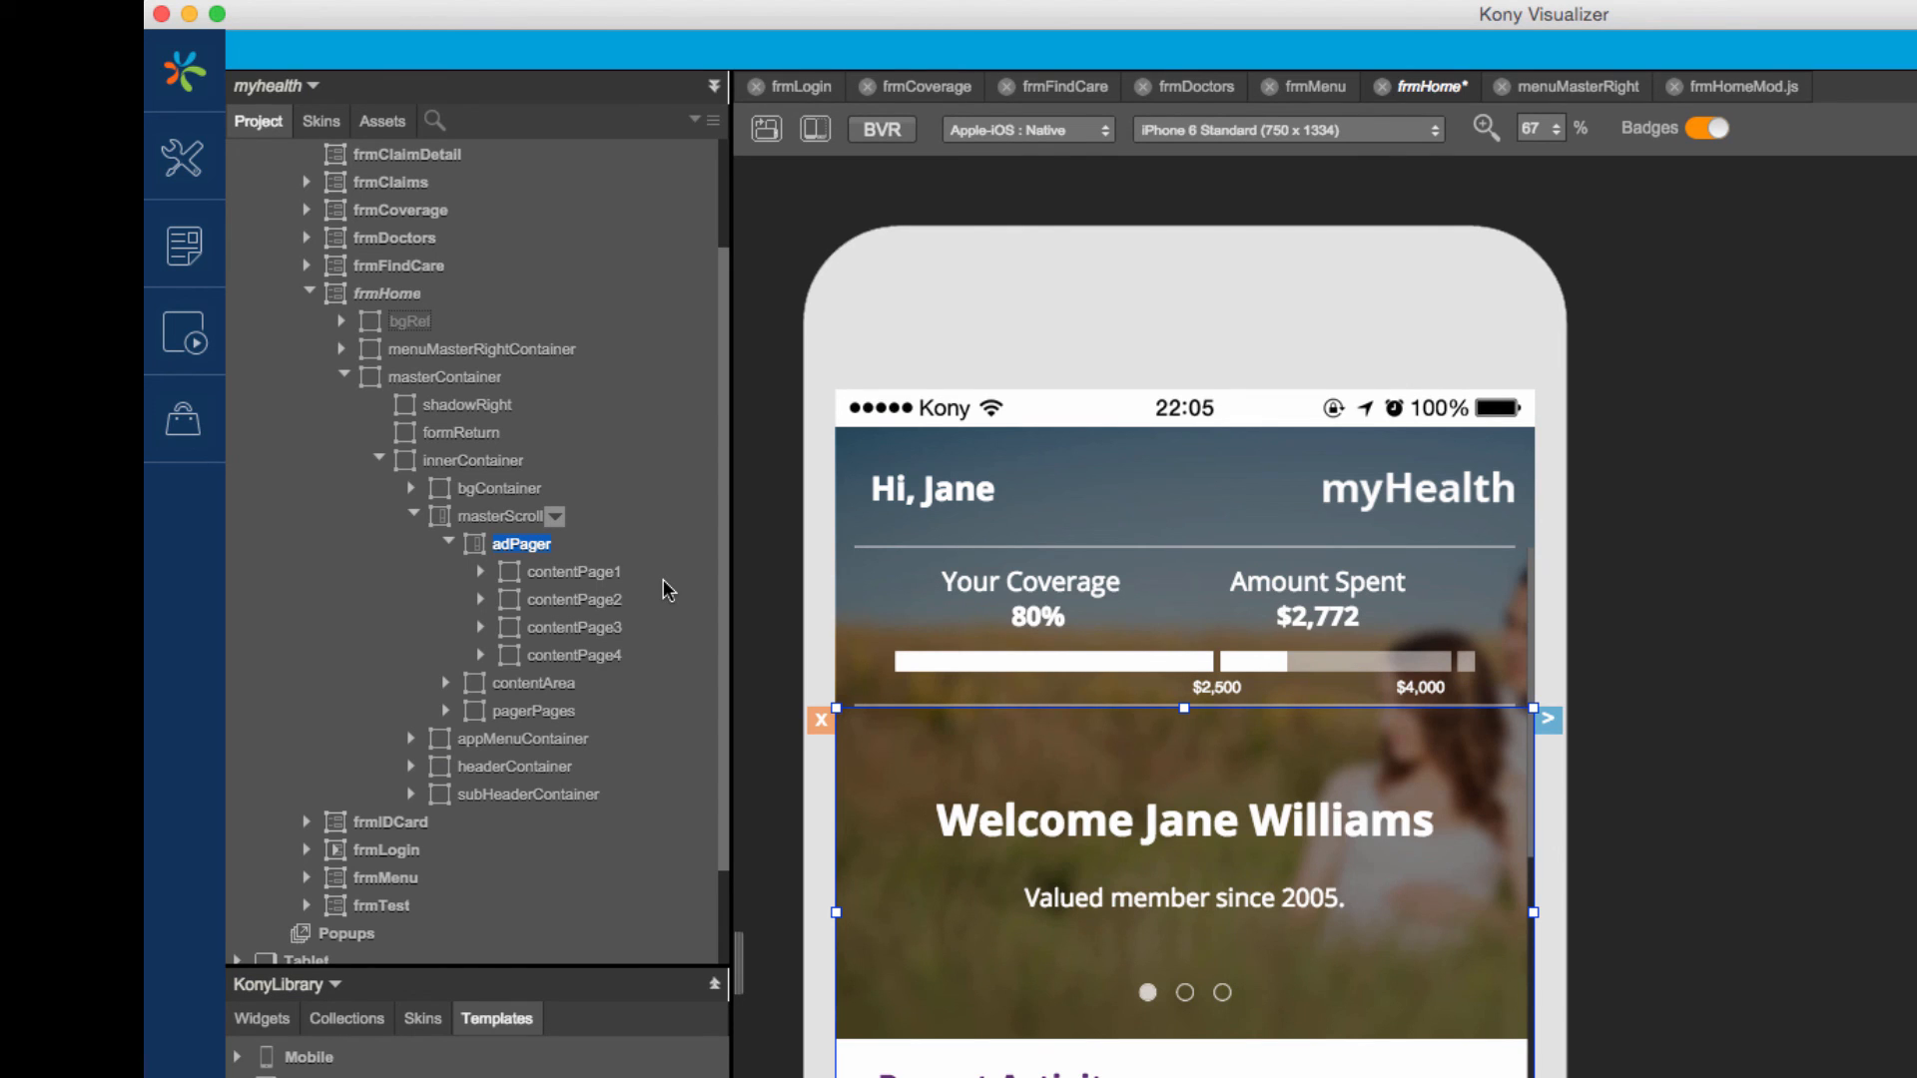
Step: Select adPager, confirm the third content page's offset, and view its horizontal paging settings
{"action": "left_click", "coordinate": [573, 572]}
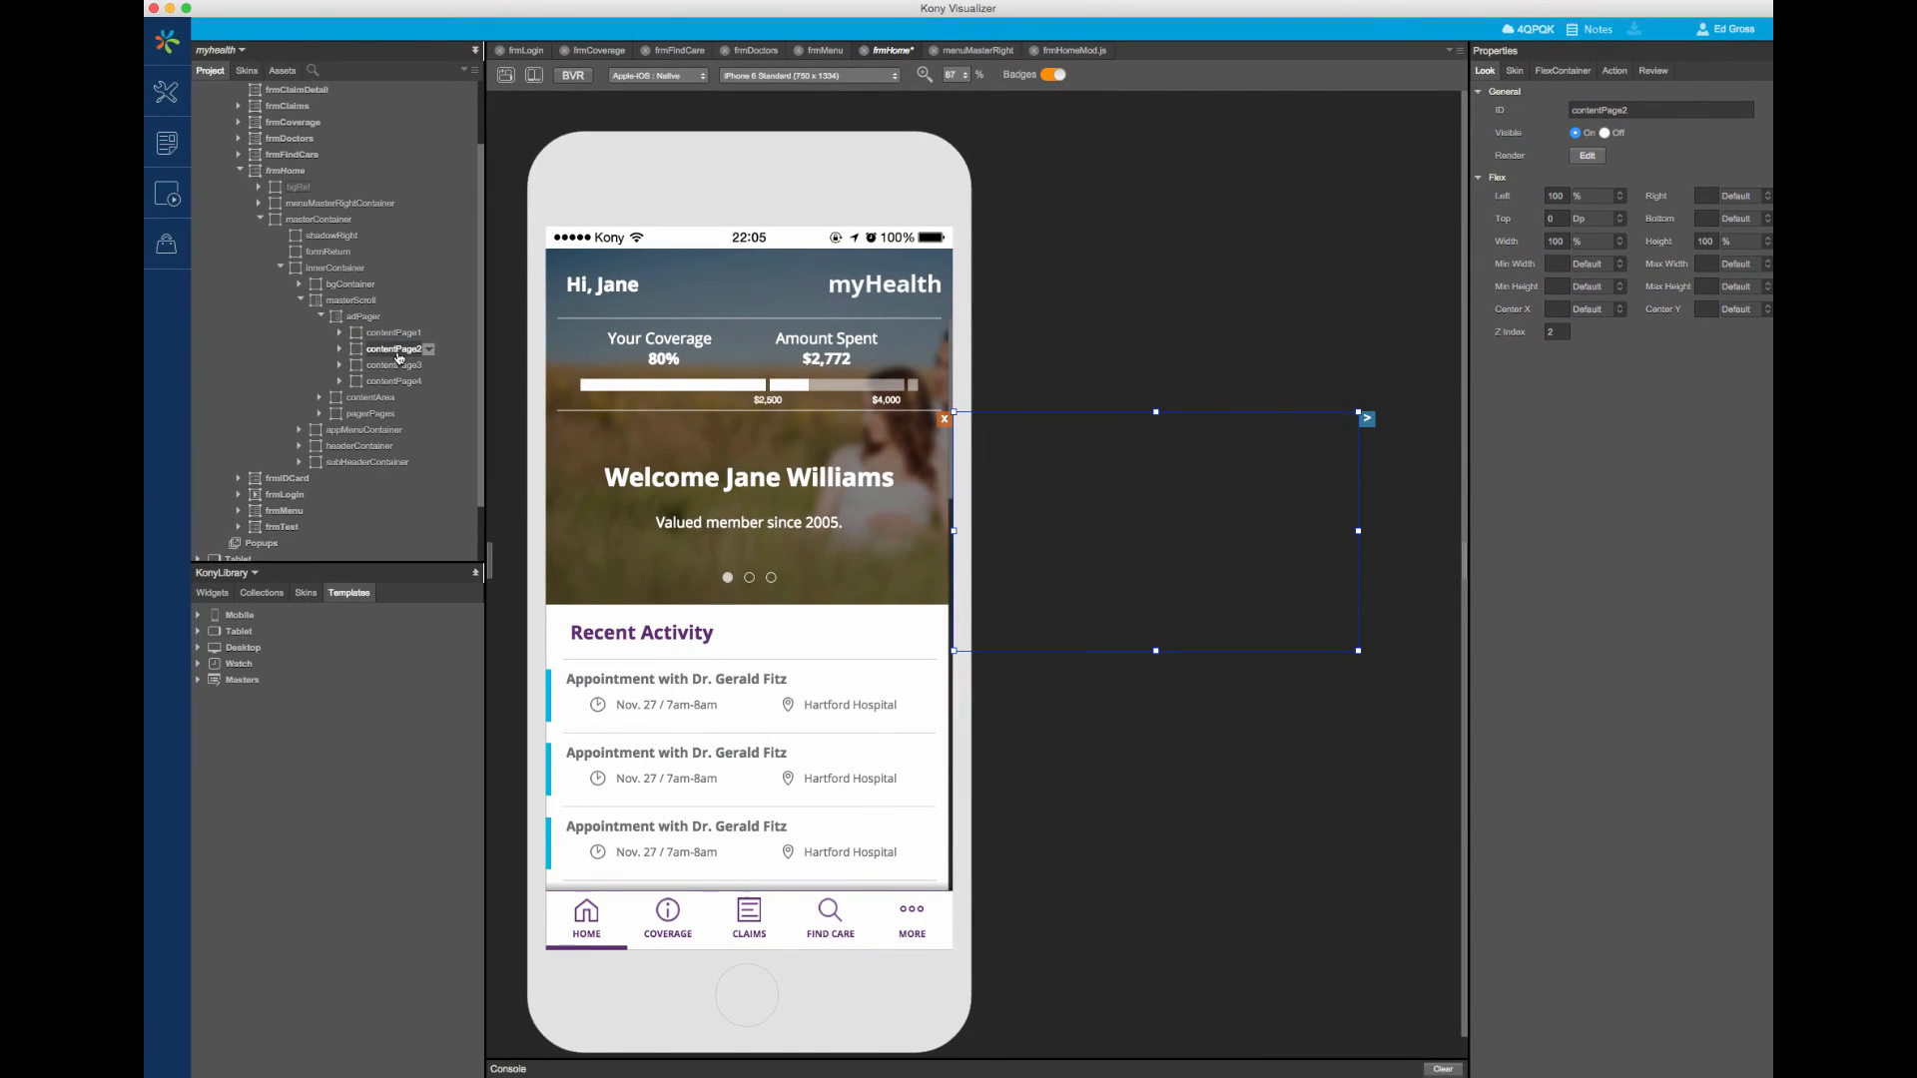
{"action": "left_click", "coordinate": [393, 365]}
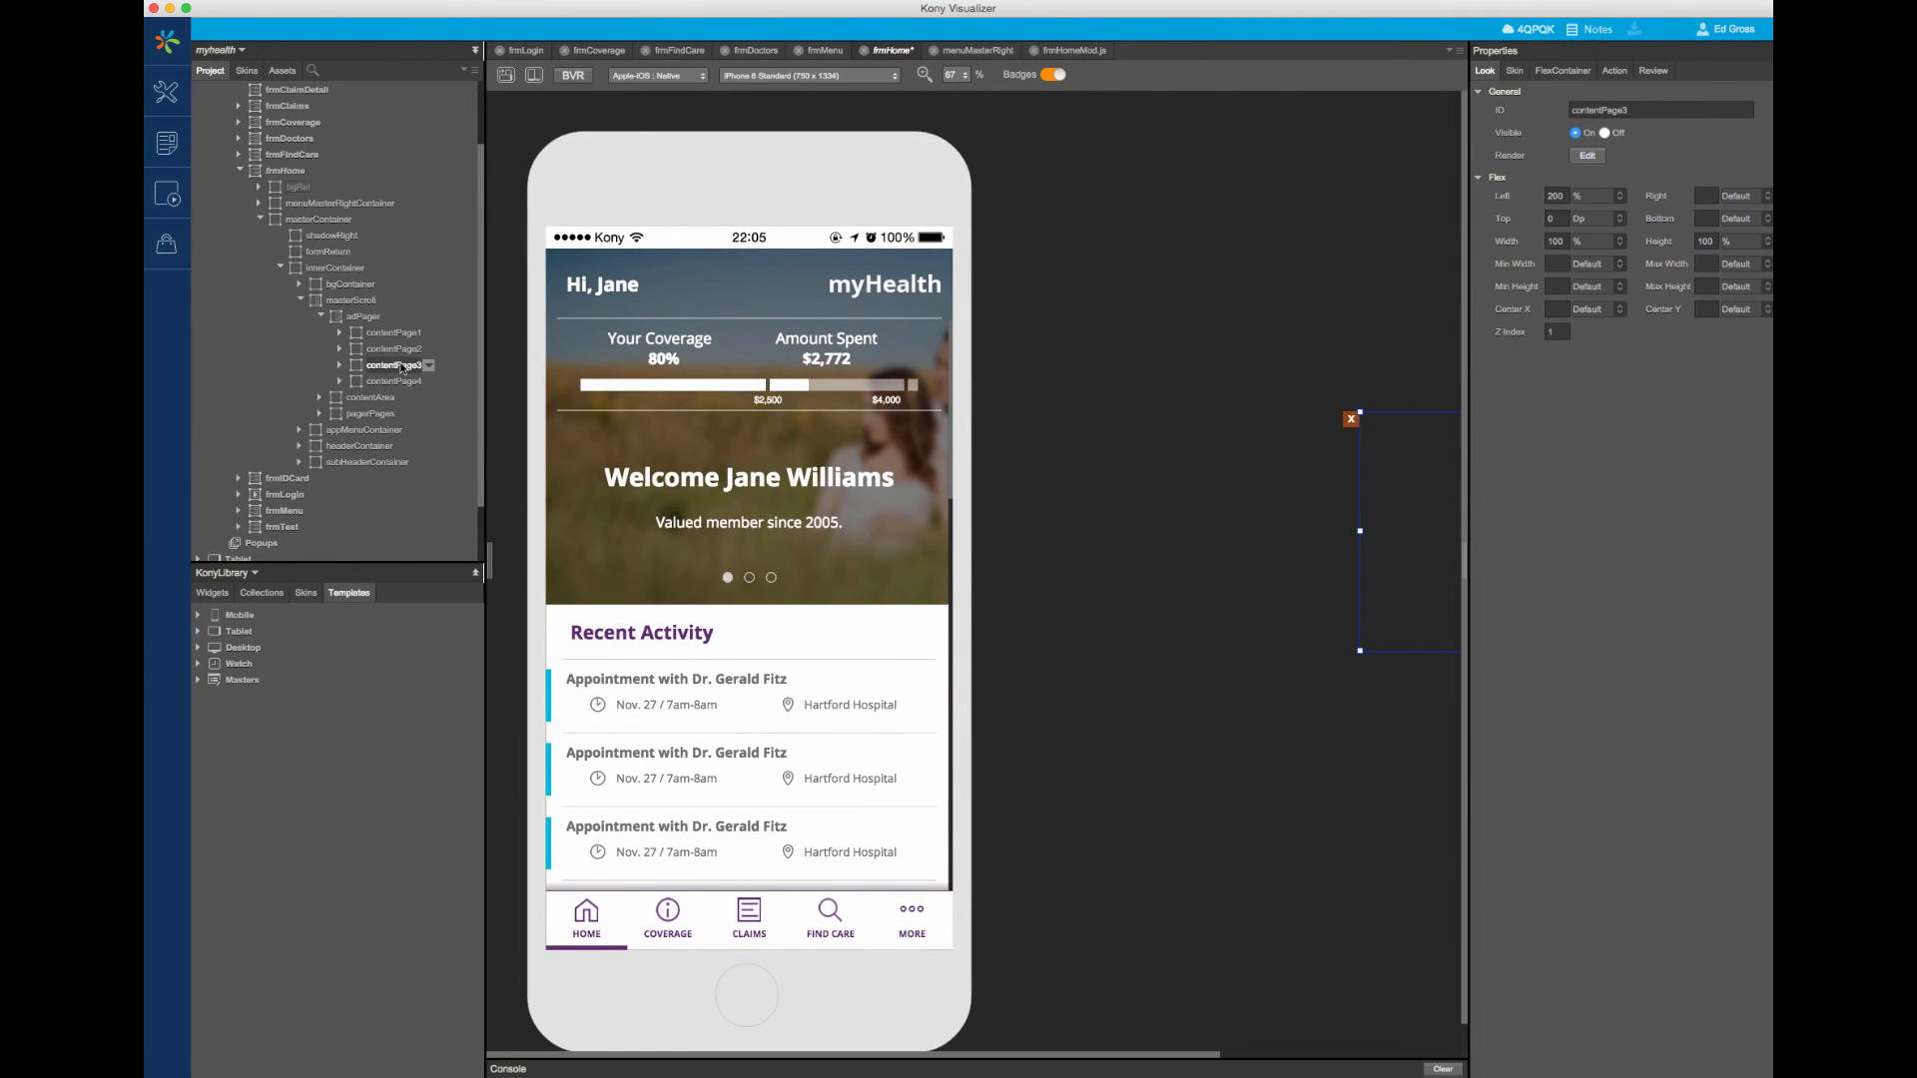
{"action": "left_click", "coordinate": [363, 315]}
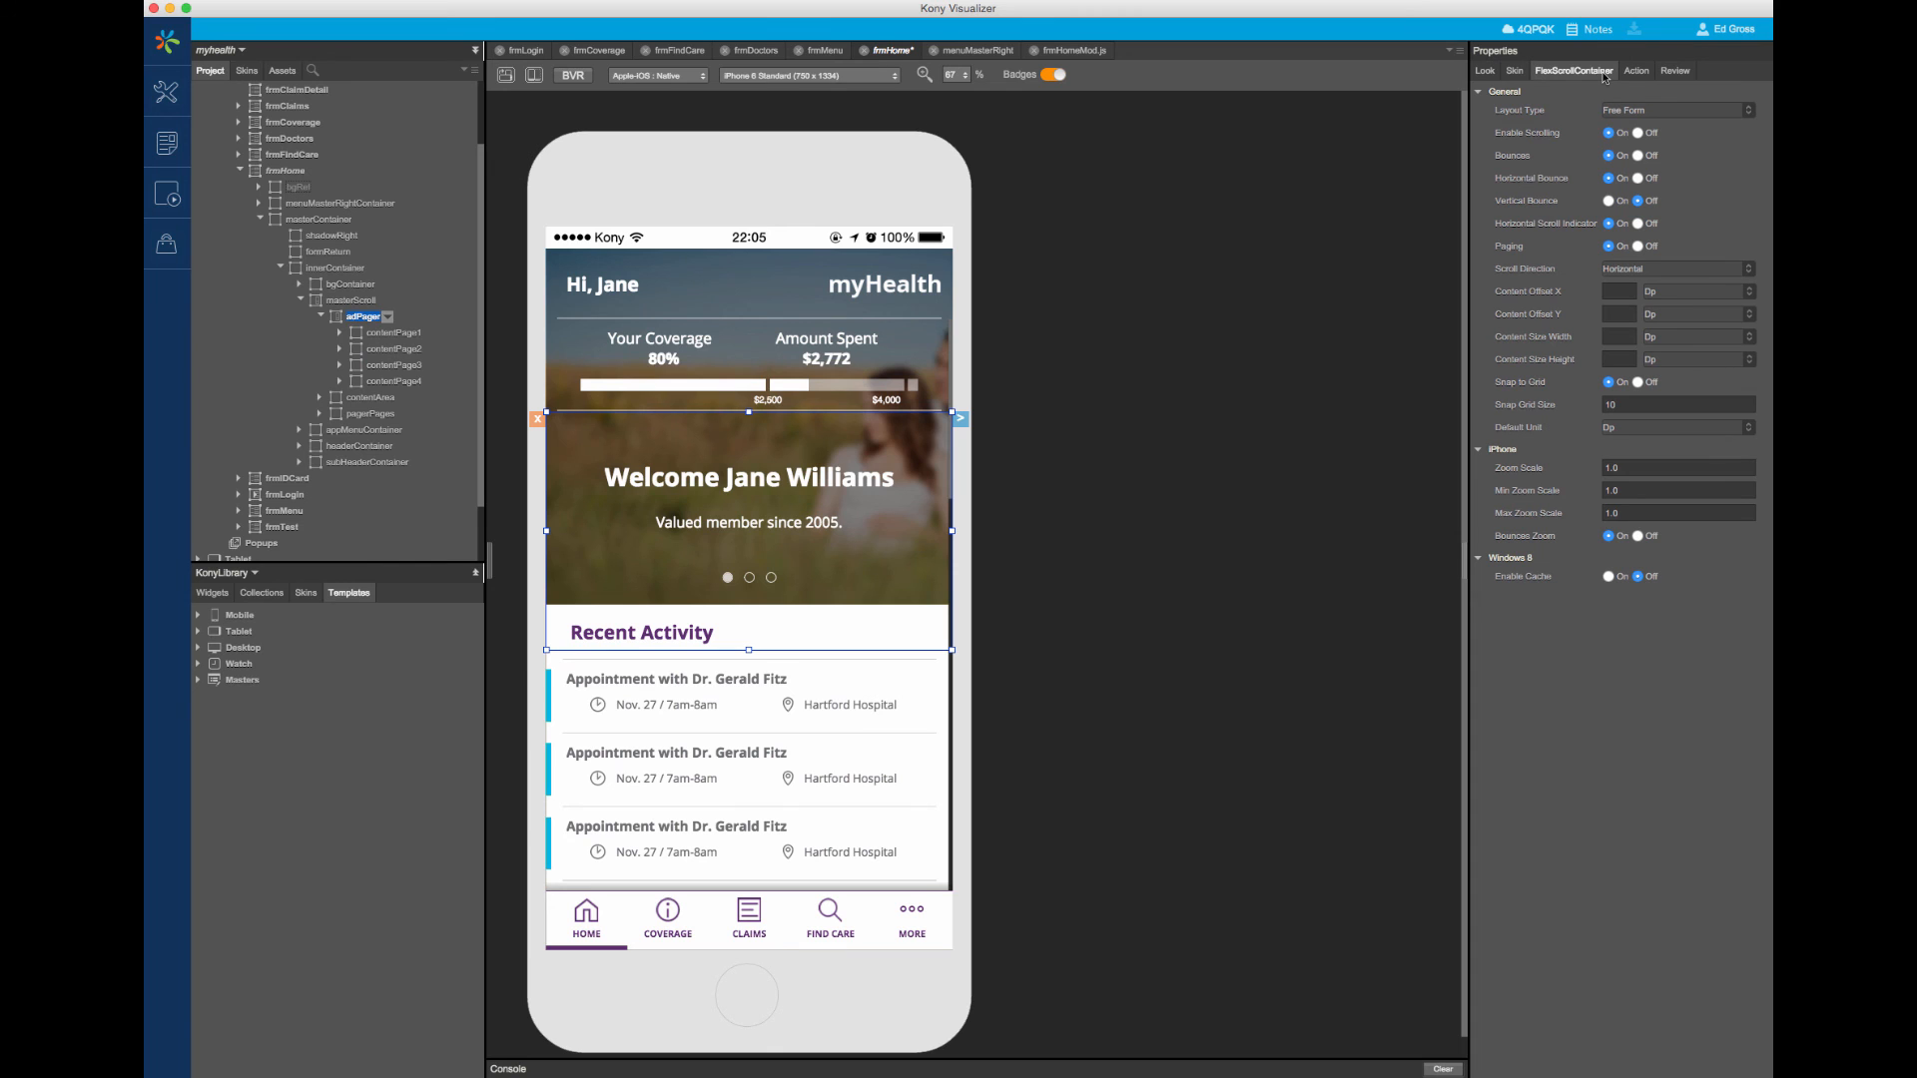